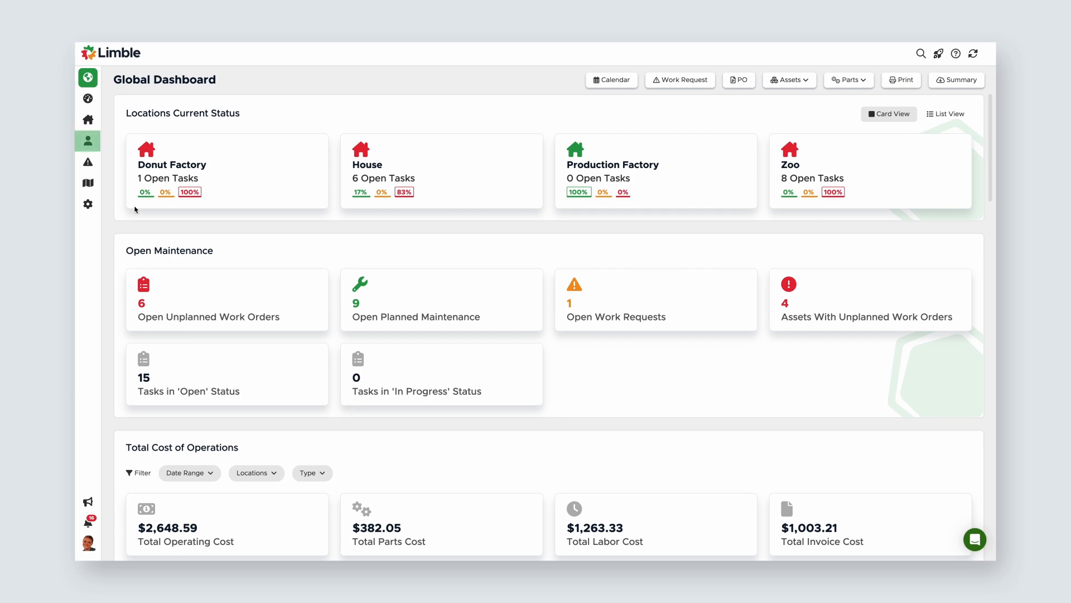
- Go to the Users page and start adding a new user
left_click(88, 141)
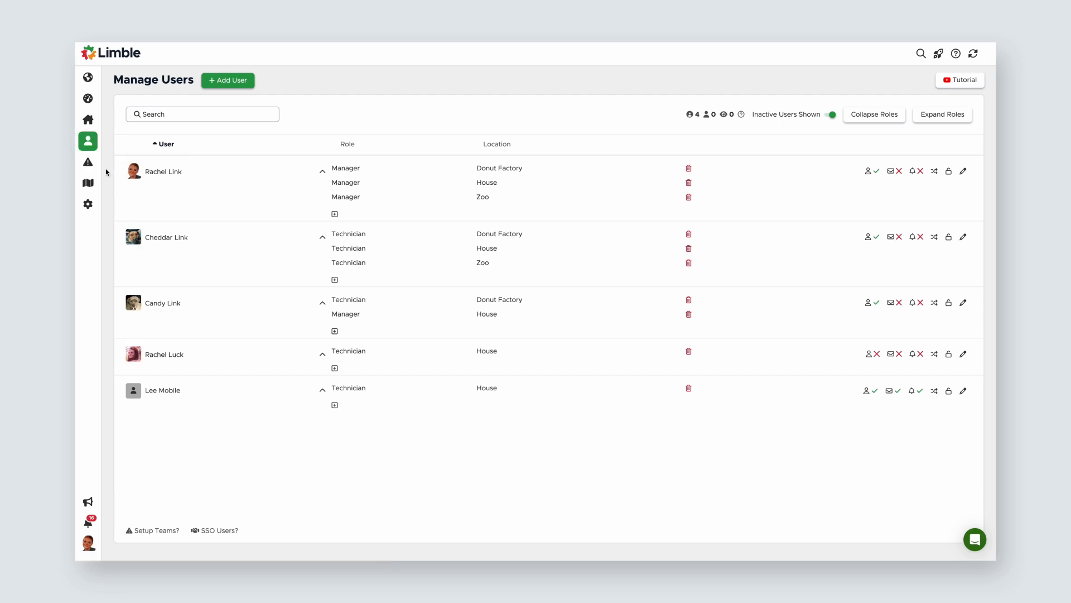
mouse_move(110, 177)
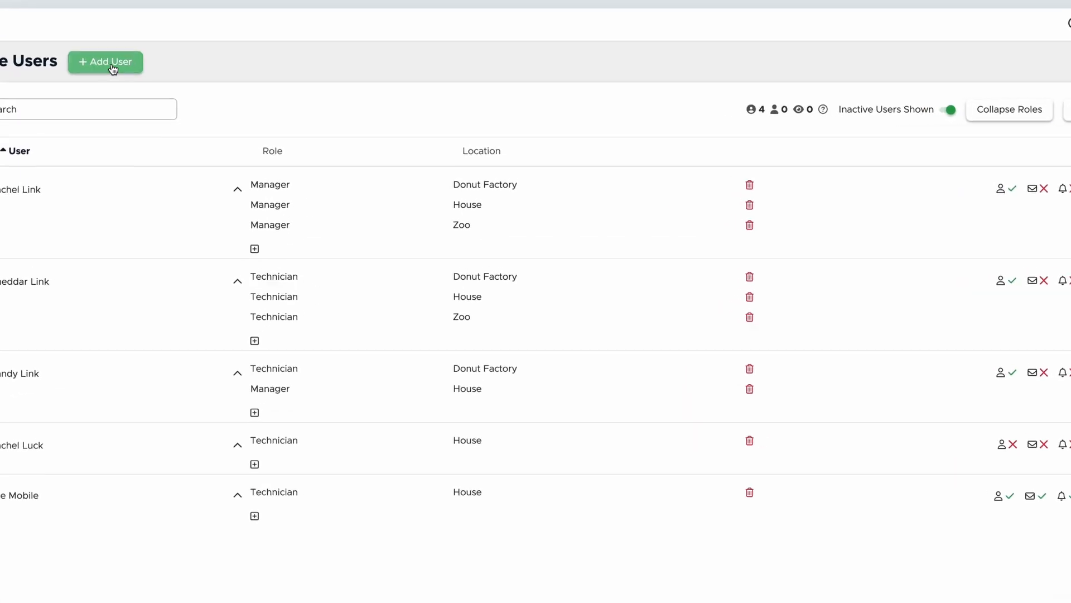
left_click(105, 62)
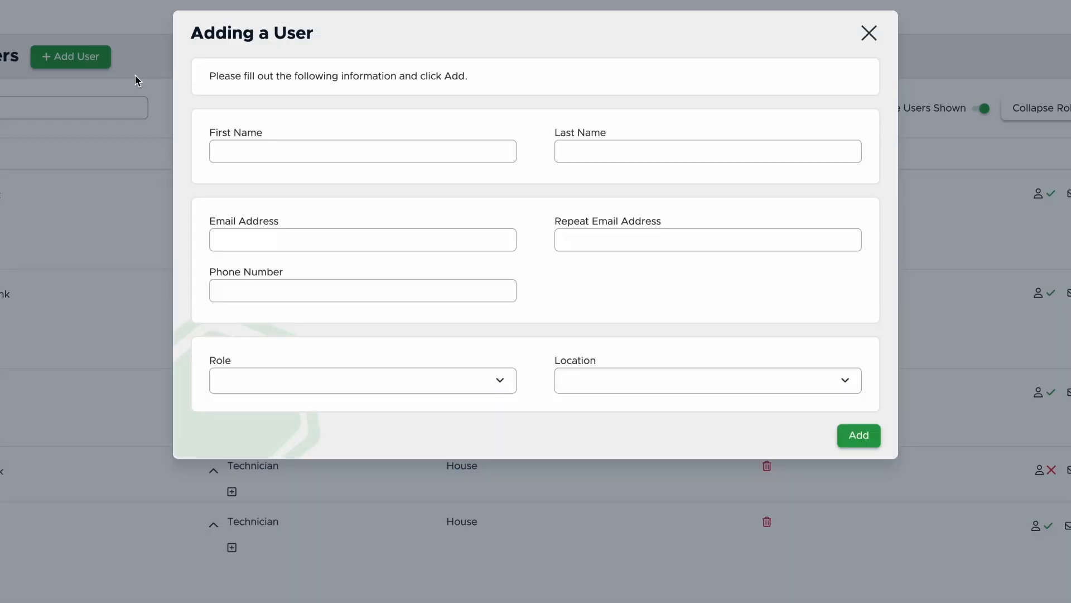
type("Felix")
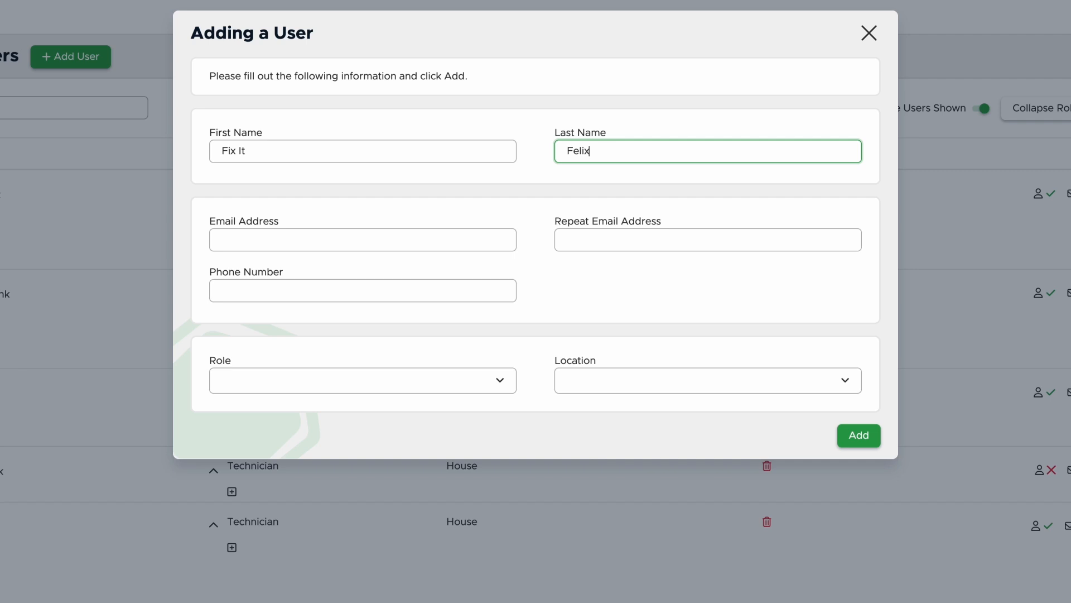
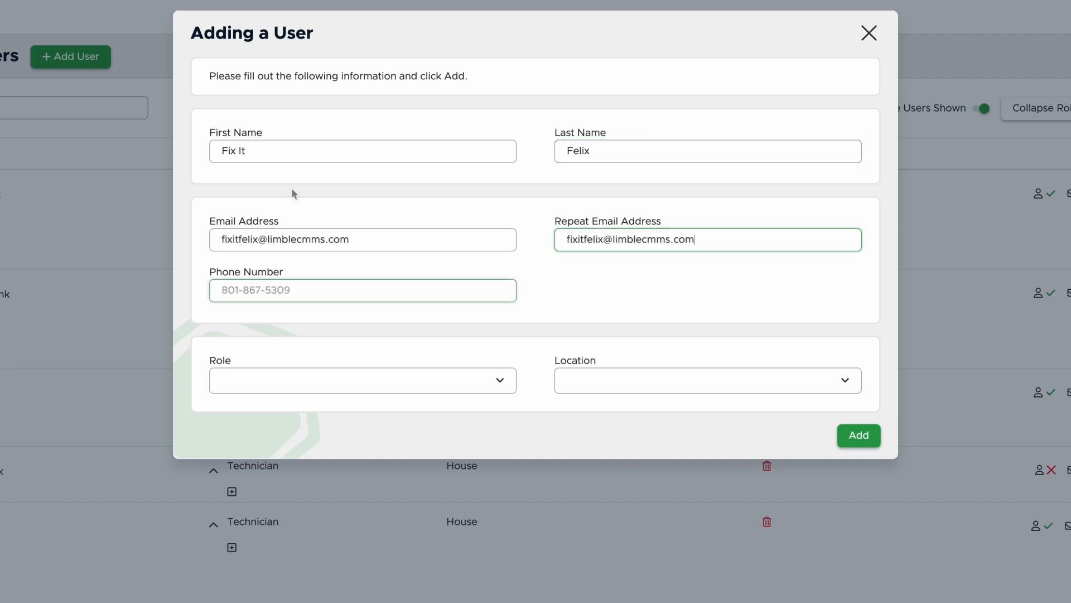
left_click(363, 290)
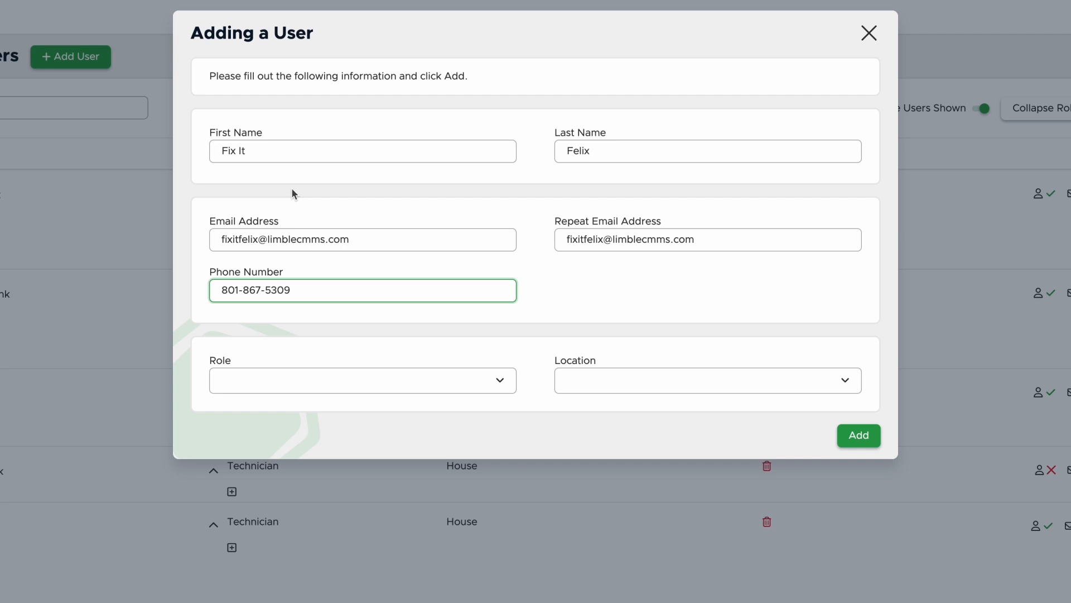
- Give the new user the Technician role at the Zoo location
left_click(364, 380)
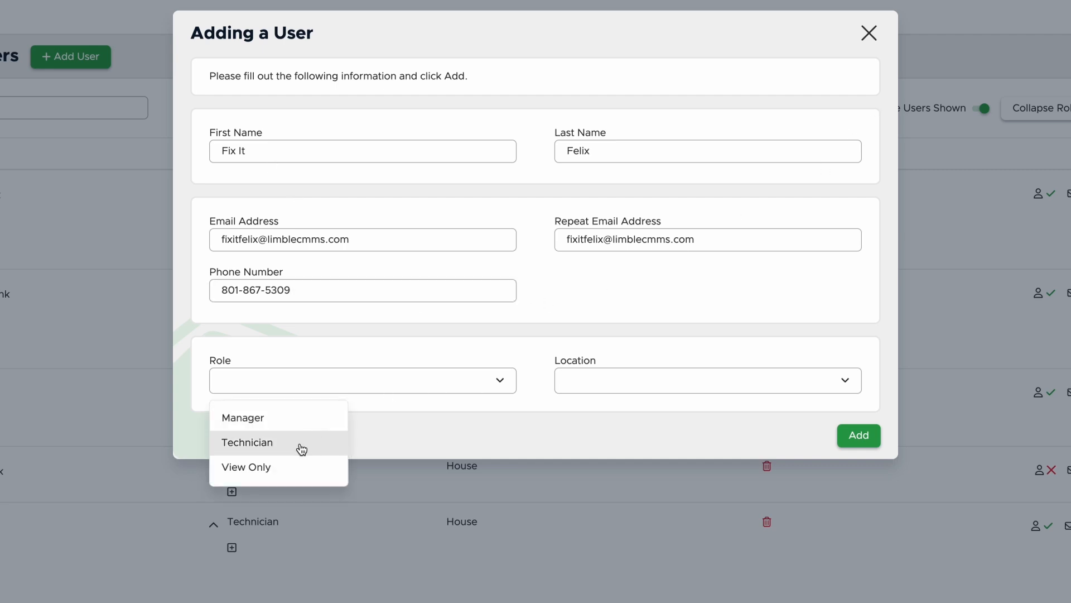
left_click(247, 442)
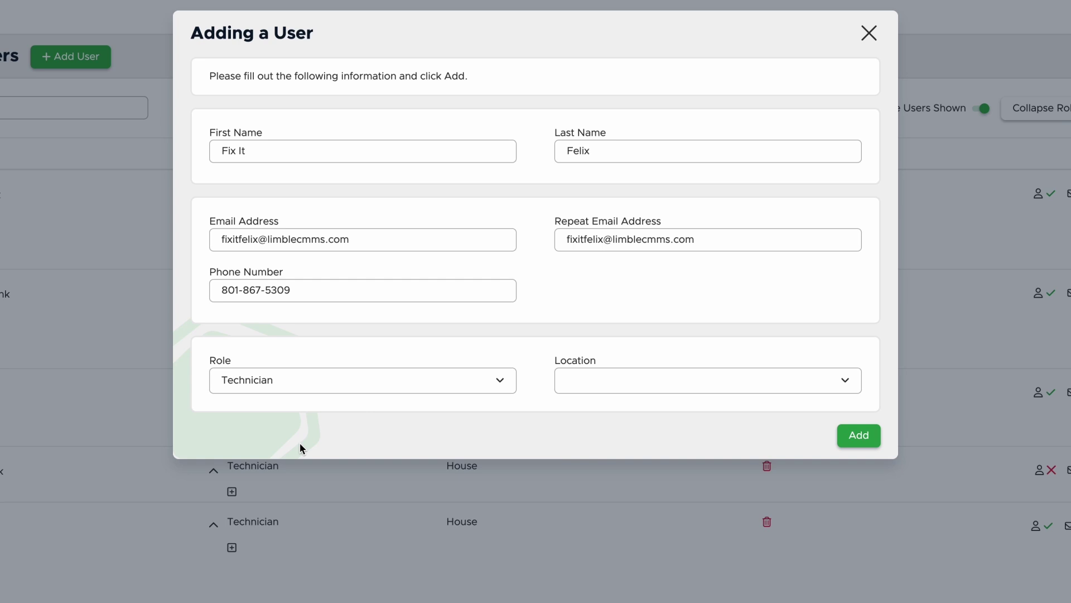
mouse_move(456, 439)
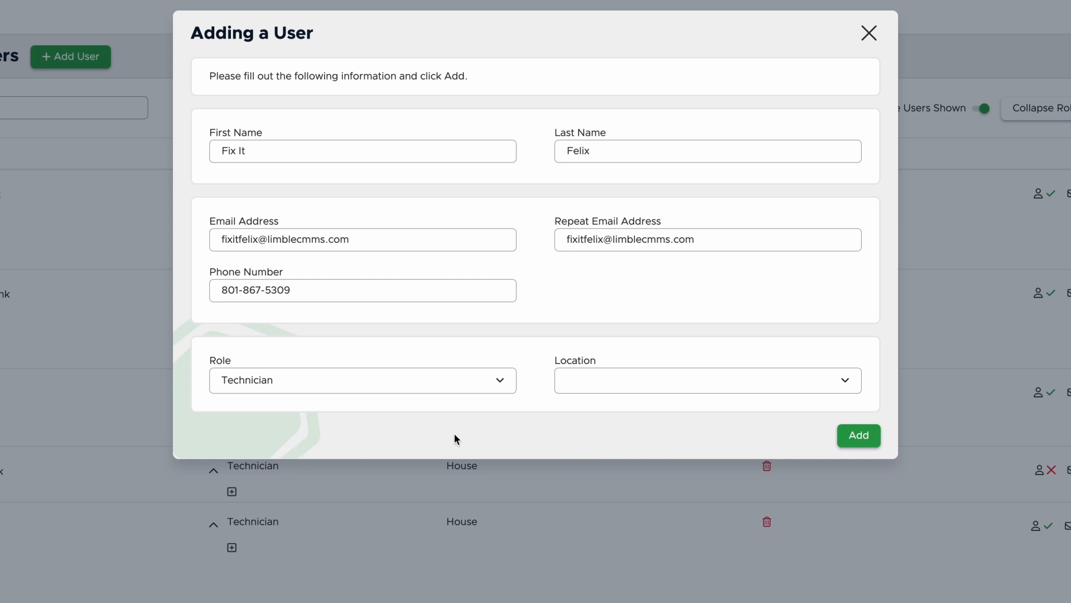
left_click(708, 380)
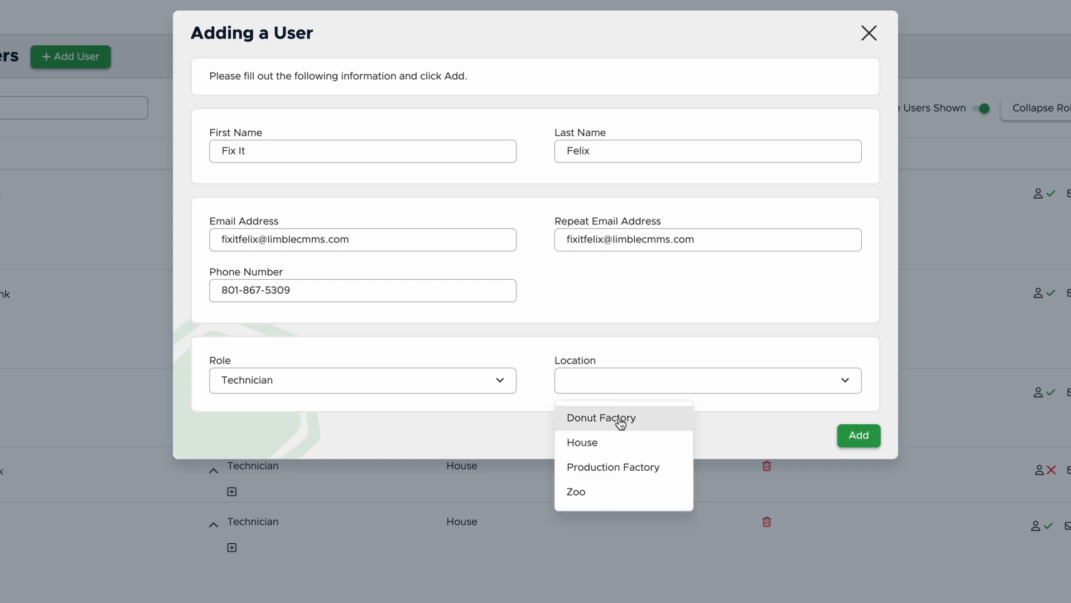
left_click(576, 491)
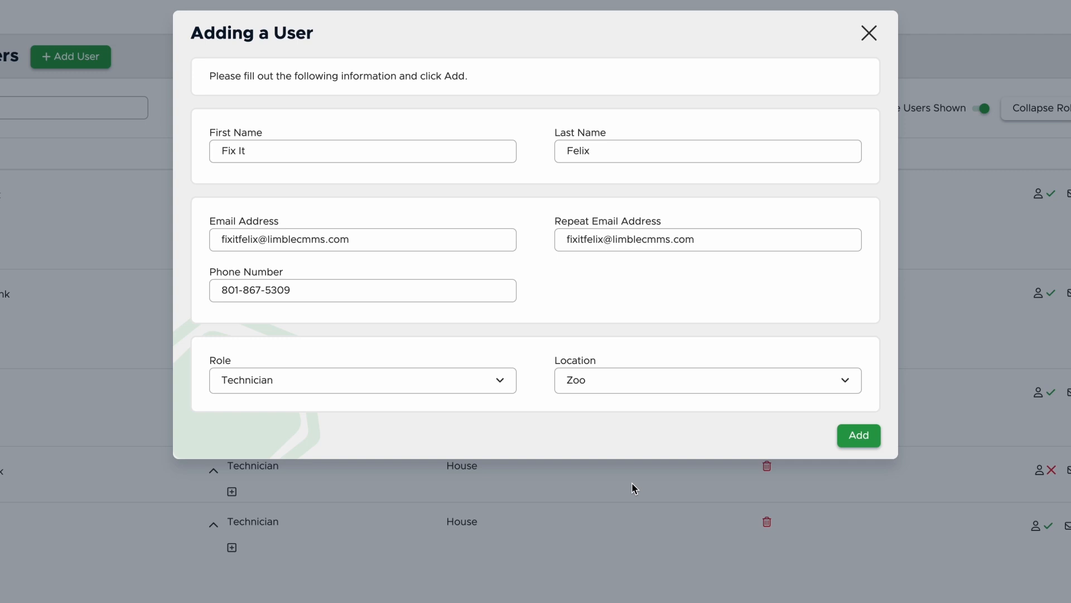
- Submit the form so Fix It Felix is added as a Technician at Zoo
left_click(859, 435)
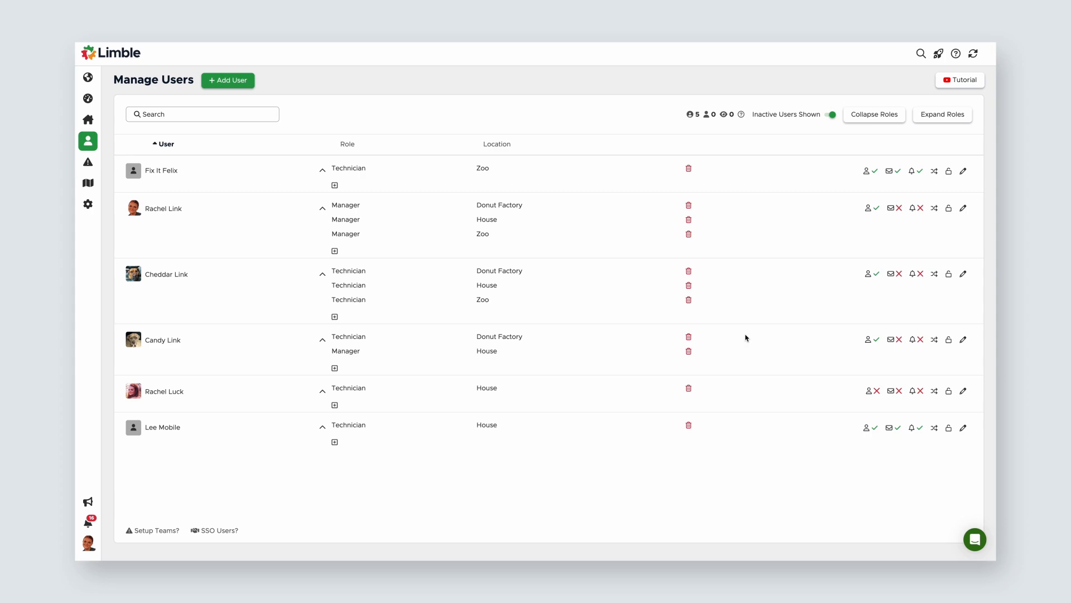
- Show the mobile Complete Task screen logging 1 hour 45 minutes and no downtime
left_click(161, 171)
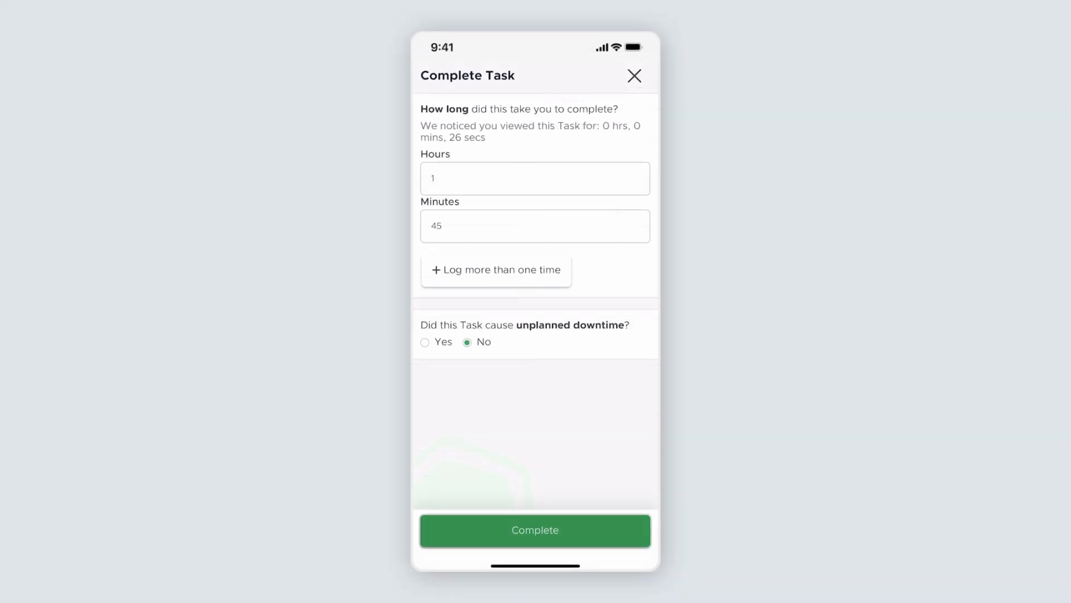
- Make Fix It Felix a confirmed Super User, keeping the reward message Enabled
left_click(534, 530)
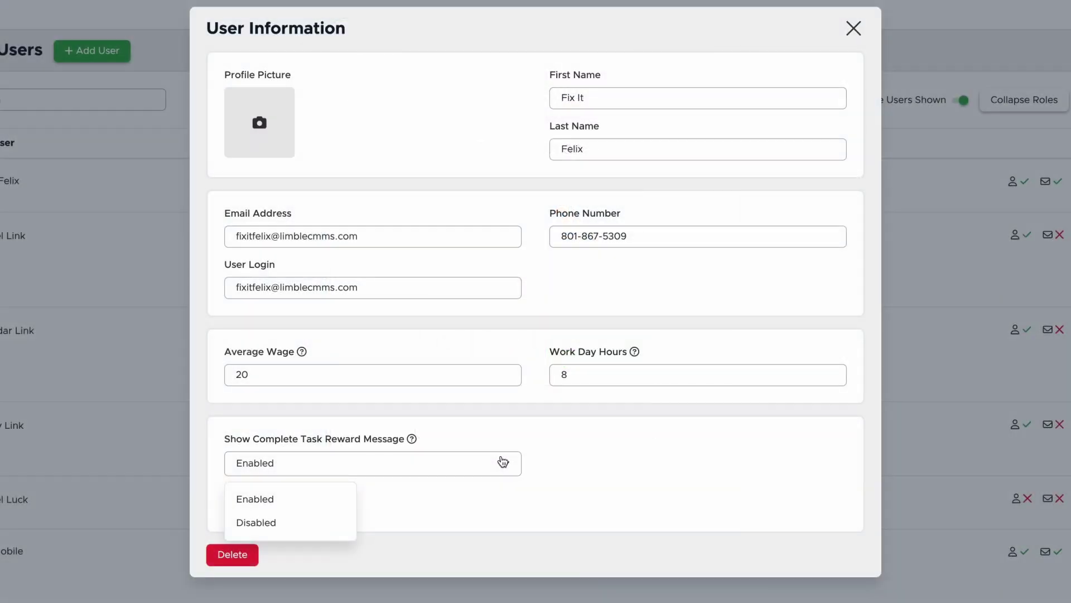
left_click(254, 499)
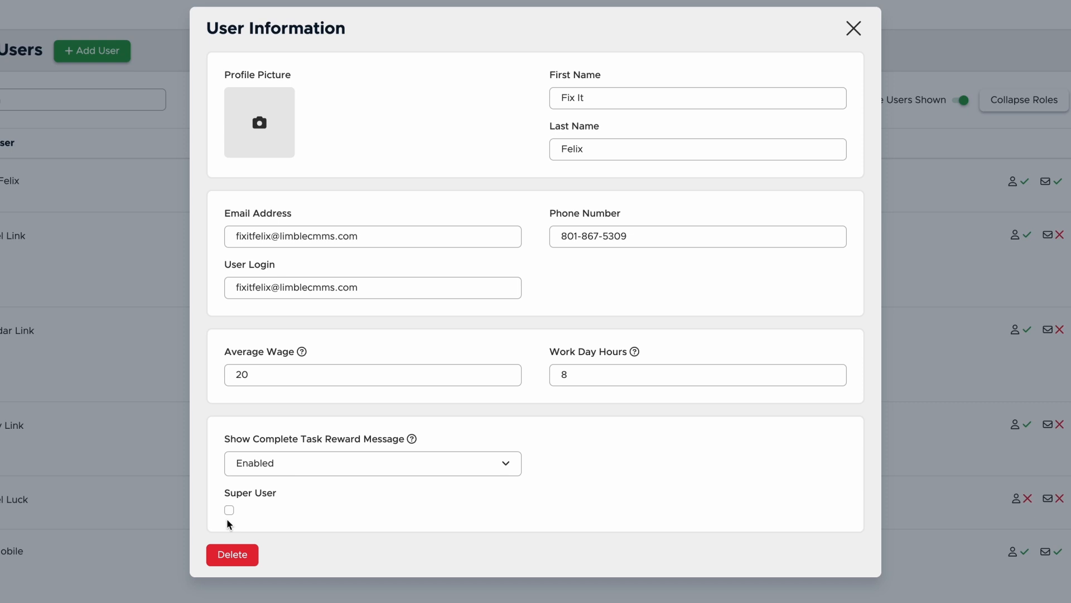
left_click(228, 510)
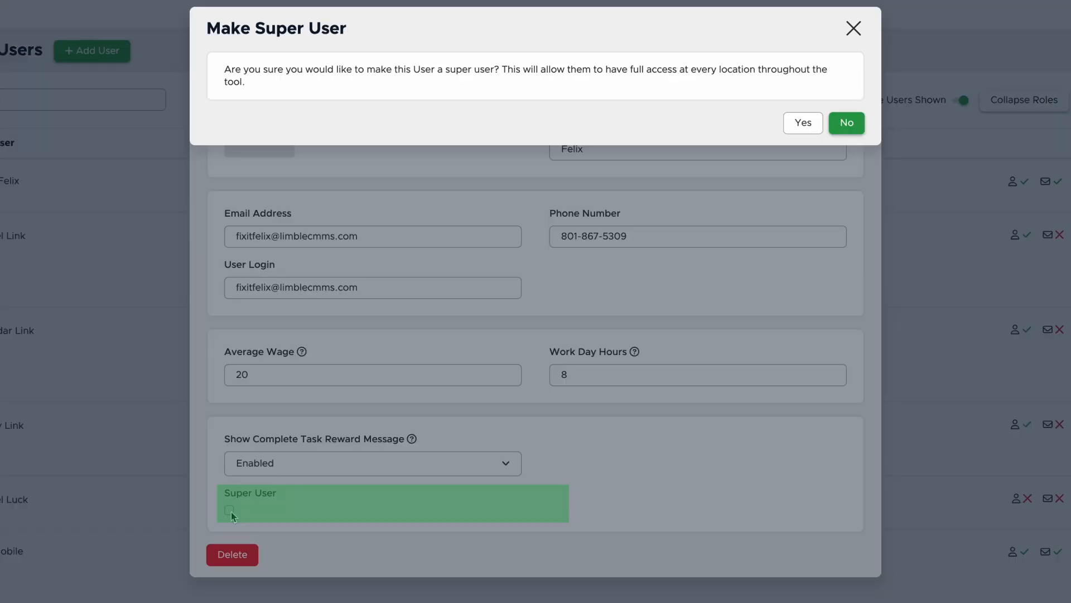
left_click(803, 123)
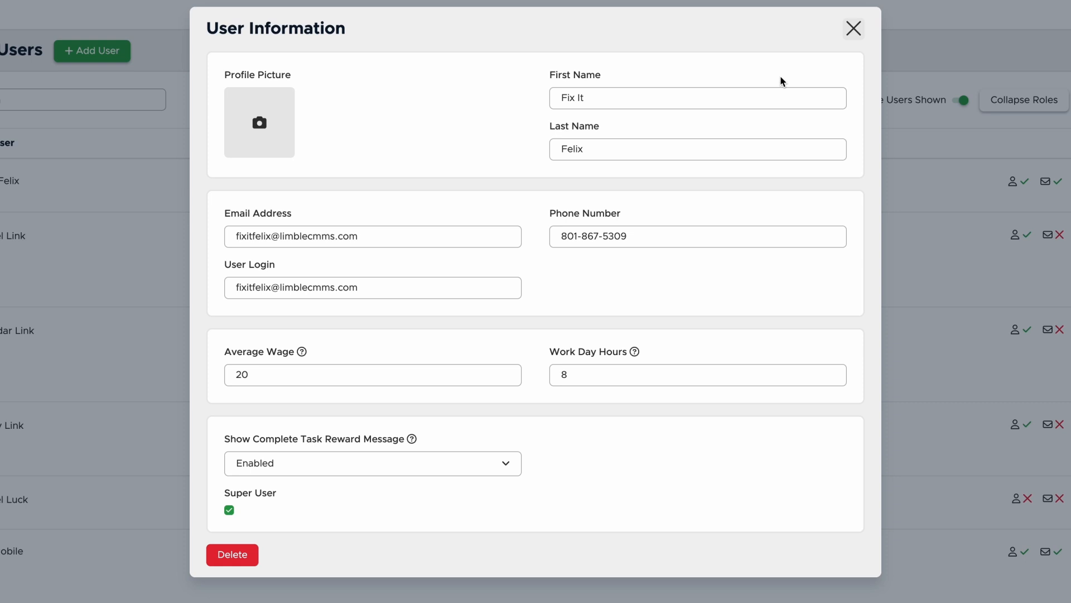
- Close Fix It Felix's User Information window
left_click(853, 28)
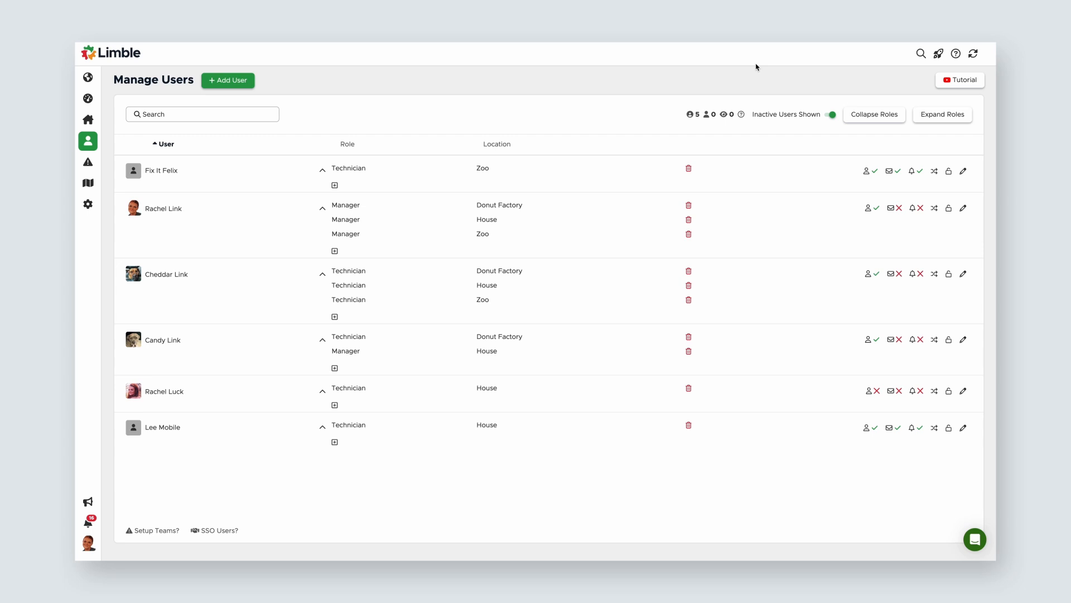
mouse_move(88, 120)
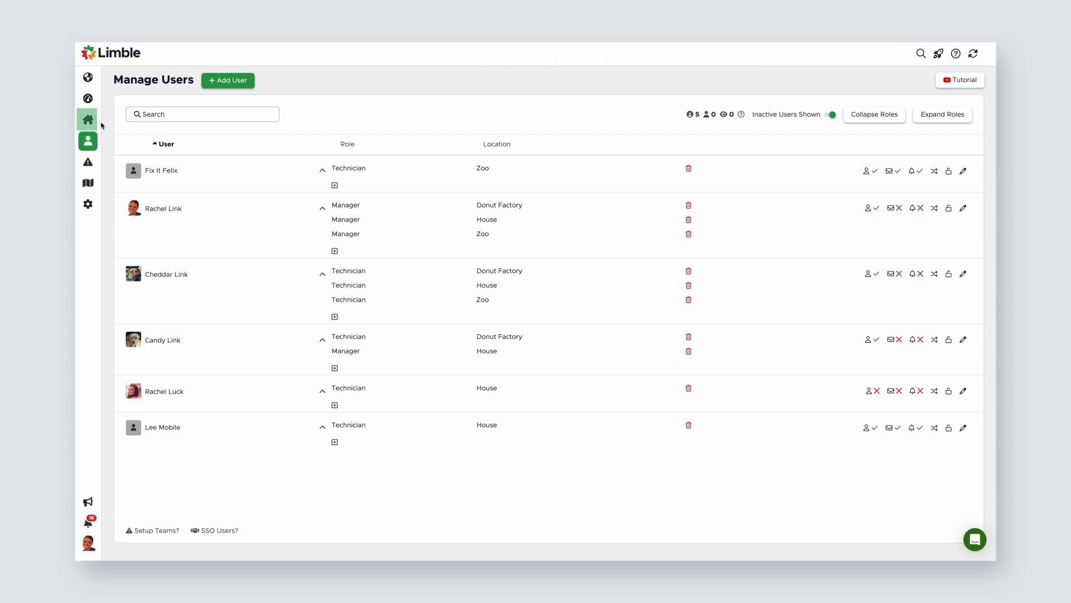
left_click(87, 120)
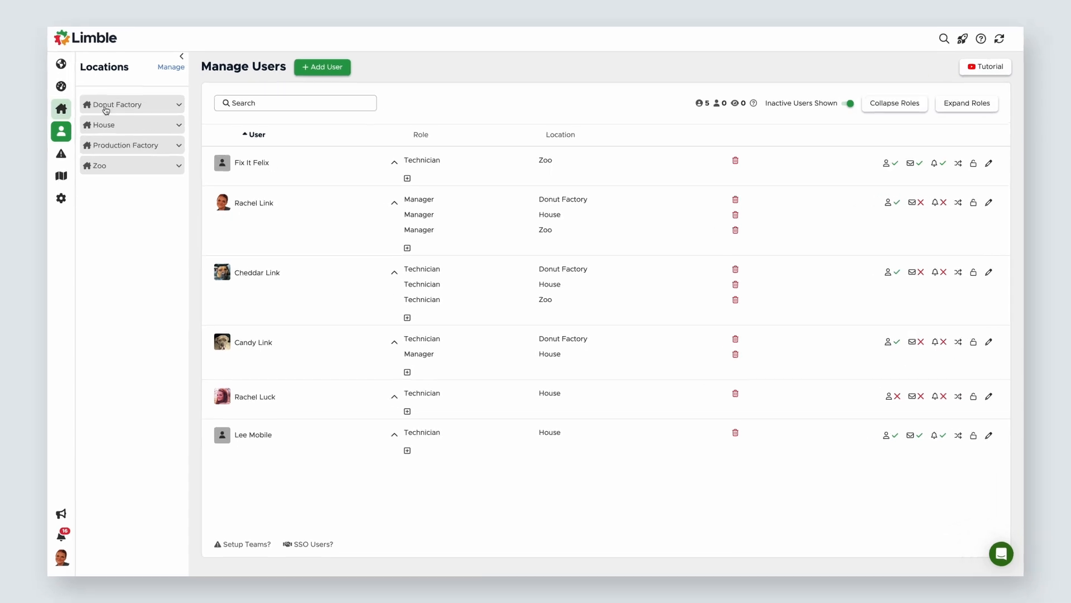
left_click(172, 67)
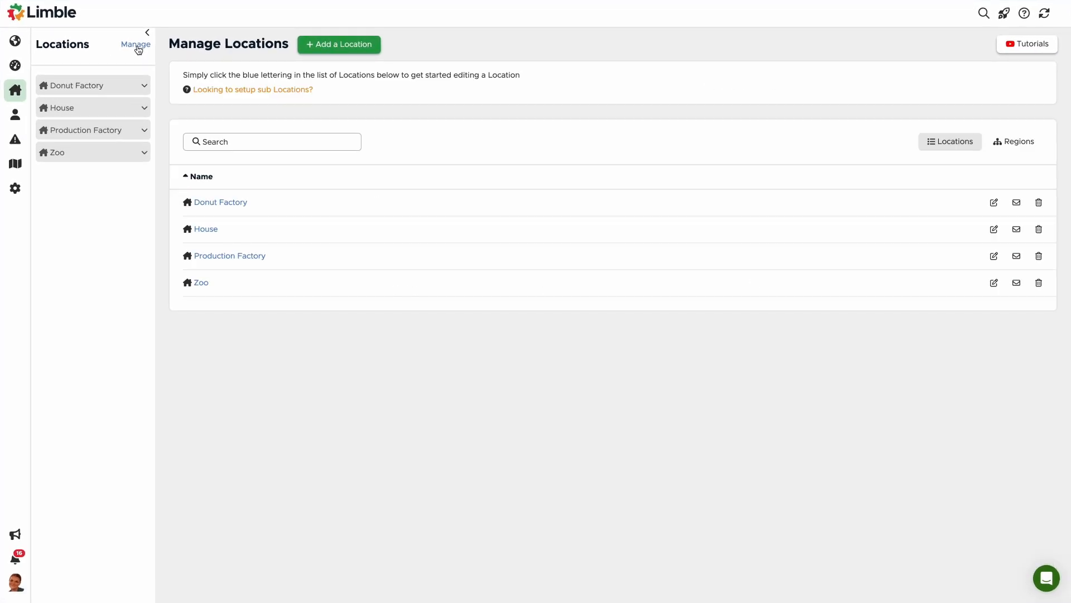
mouse_move(208, 282)
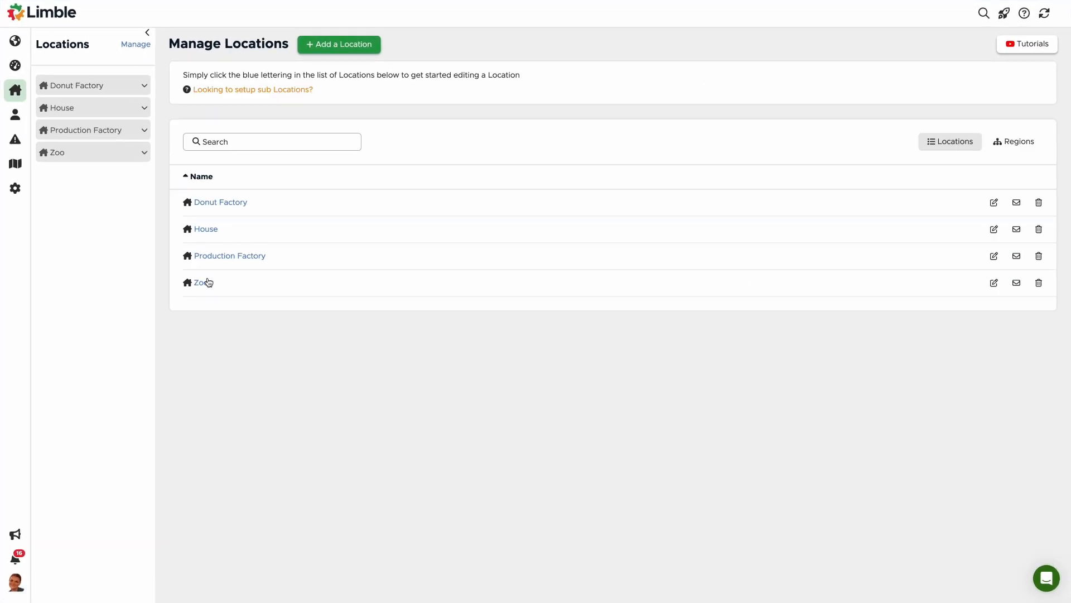
left_click(200, 283)
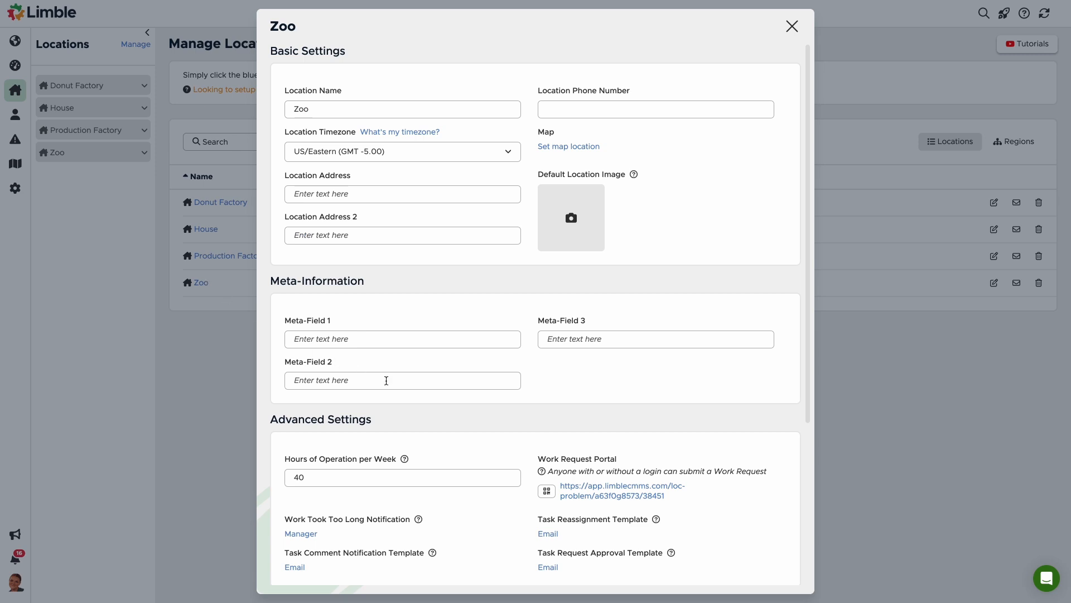
mouse_move(808, 351)
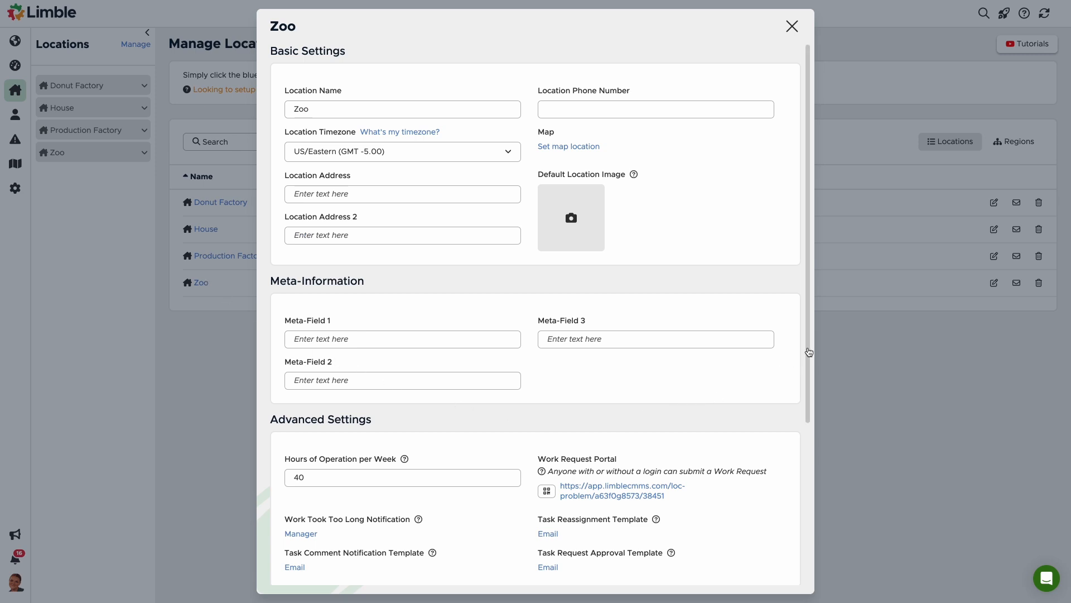
scroll("down", 3)
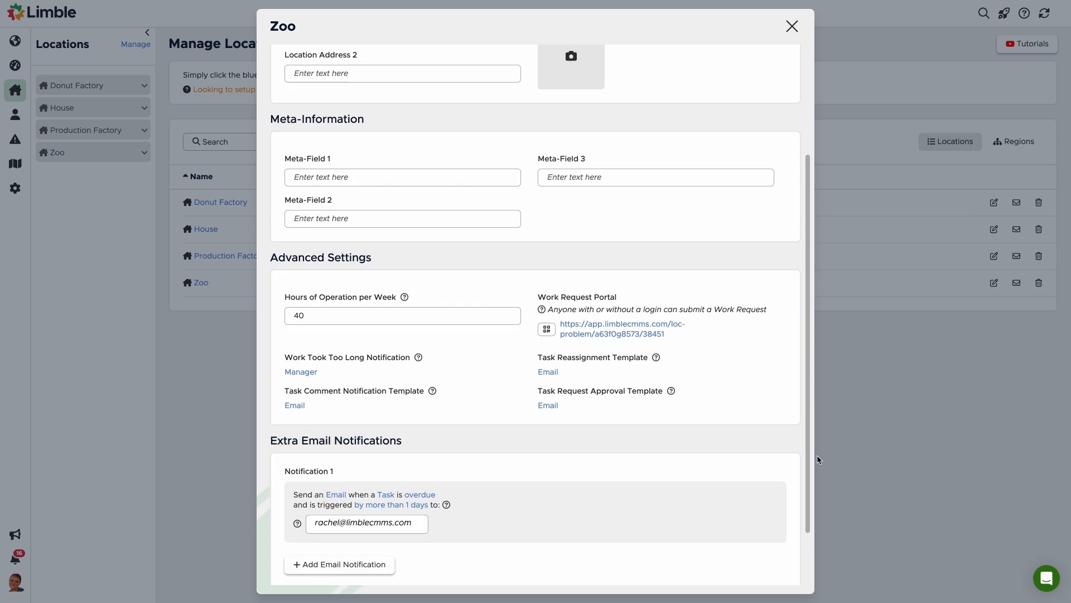
scroll("down", 3)
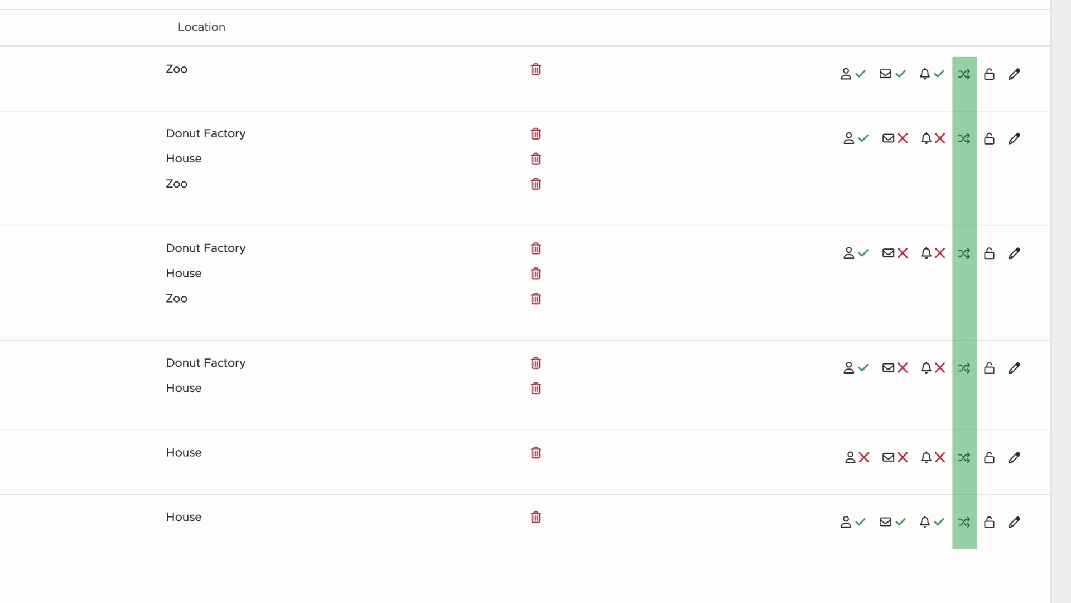
mouse_move(989, 73)
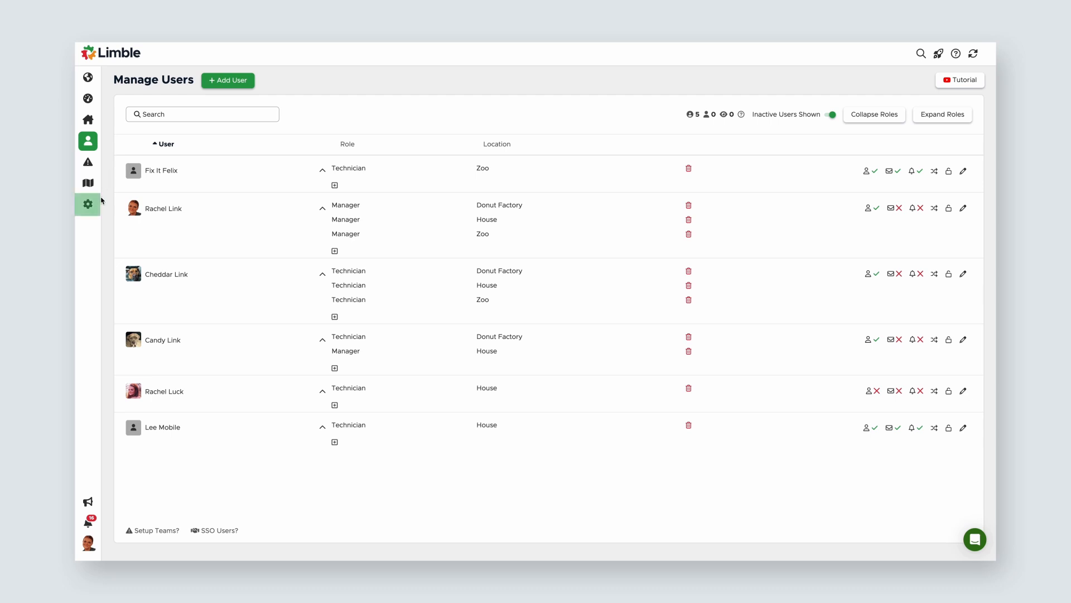
- Go to the organization-wide Settings page from the sidebar gear
left_click(87, 204)
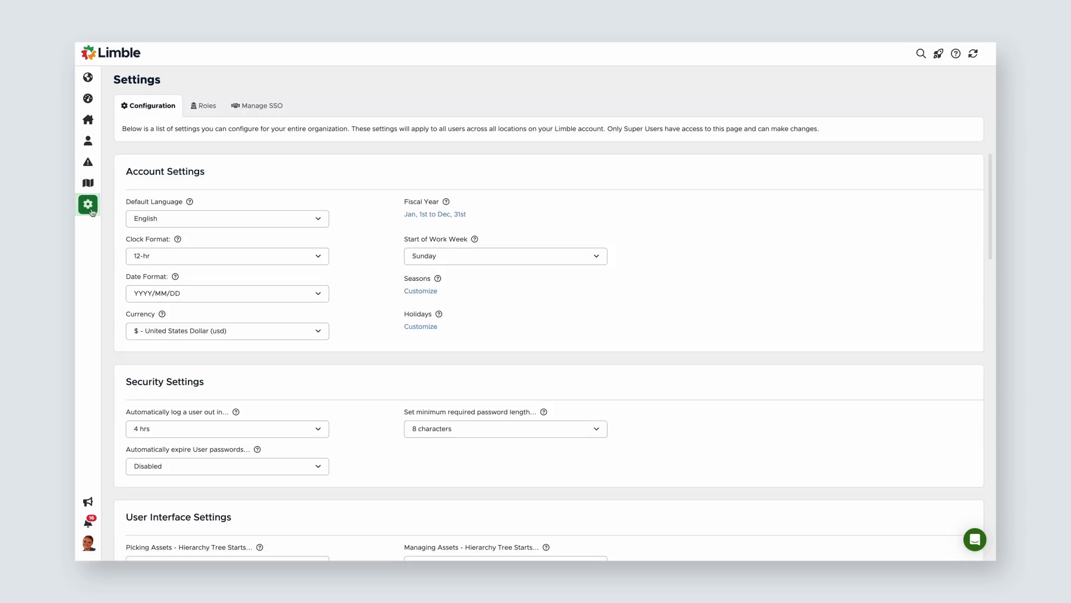
left_click(206, 105)
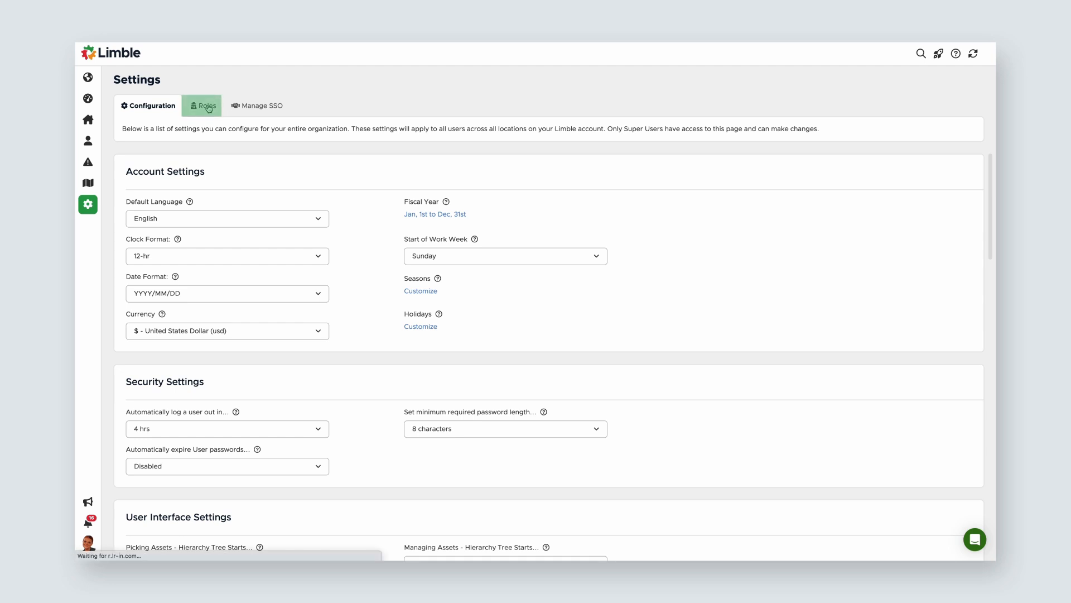
- Switch to the Roles tab and view the Technician role's permissions
left_click(206, 106)
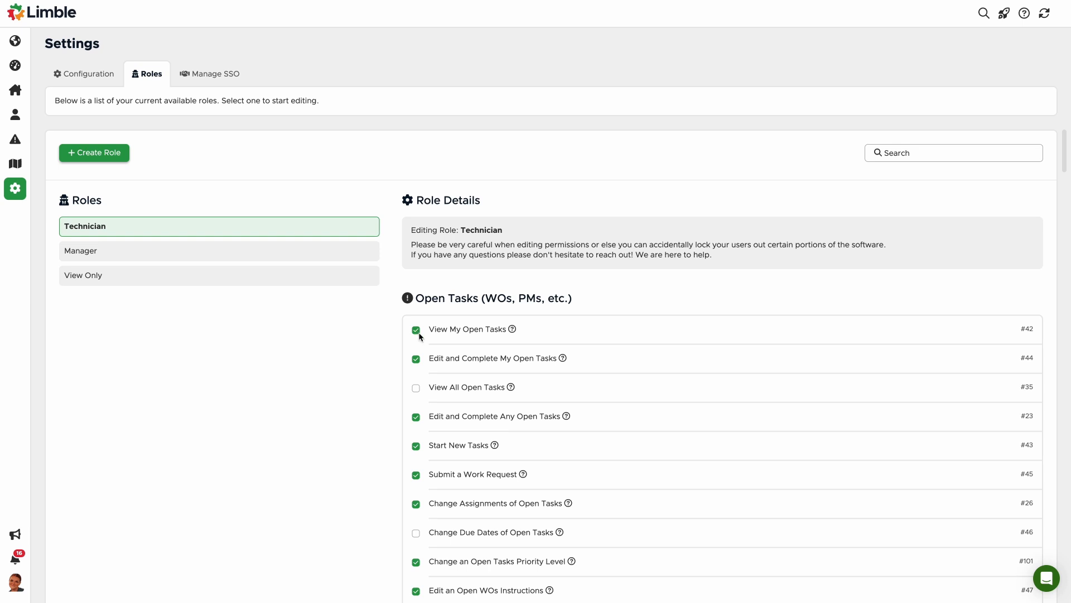
- Toggle Technician's View My Open Tasks off and on, then collapse Role Details
left_click(415, 329)
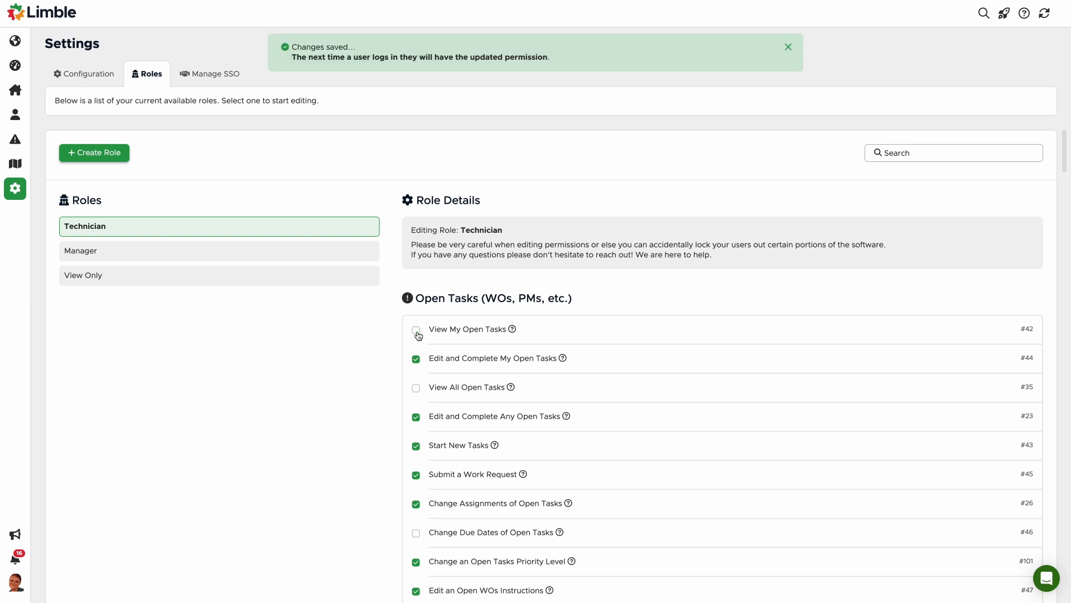
left_click(415, 329)
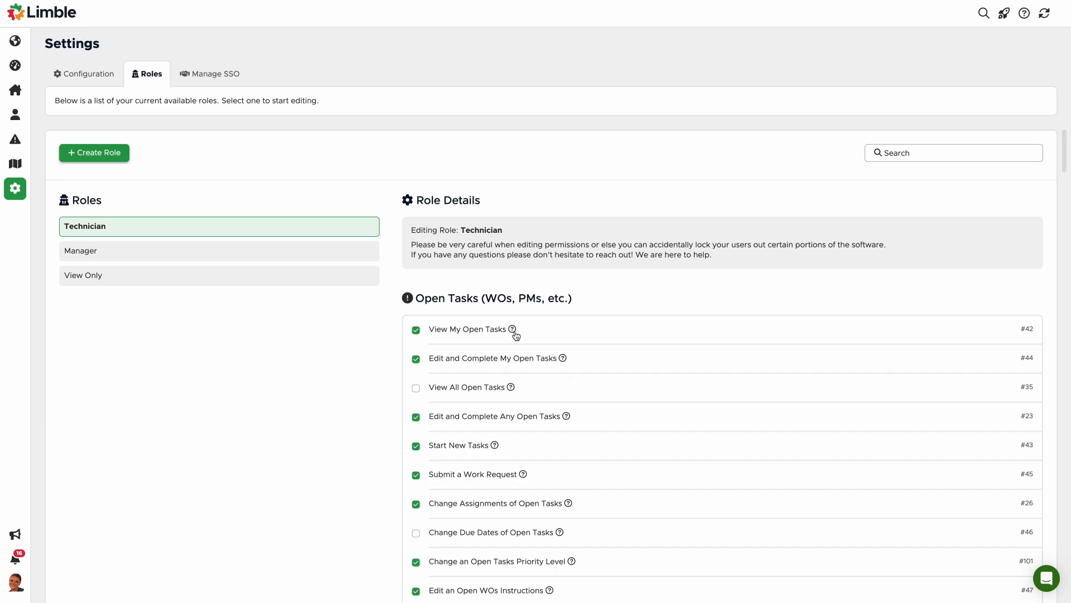
left_click(512, 329)
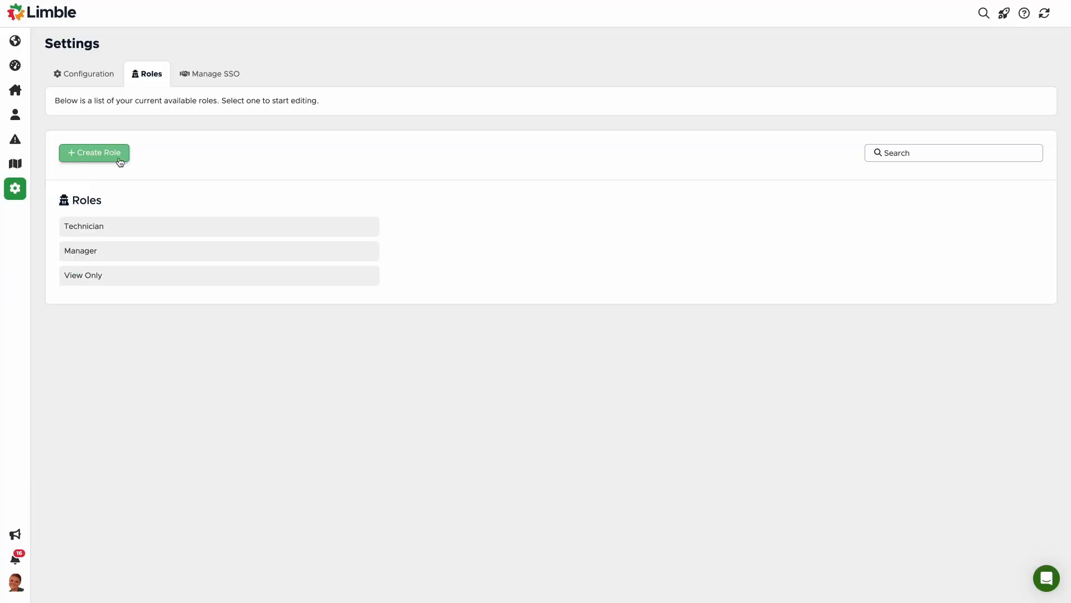
- Create a role named Purchasing and scroll through its unchecked permissions
left_click(94, 152)
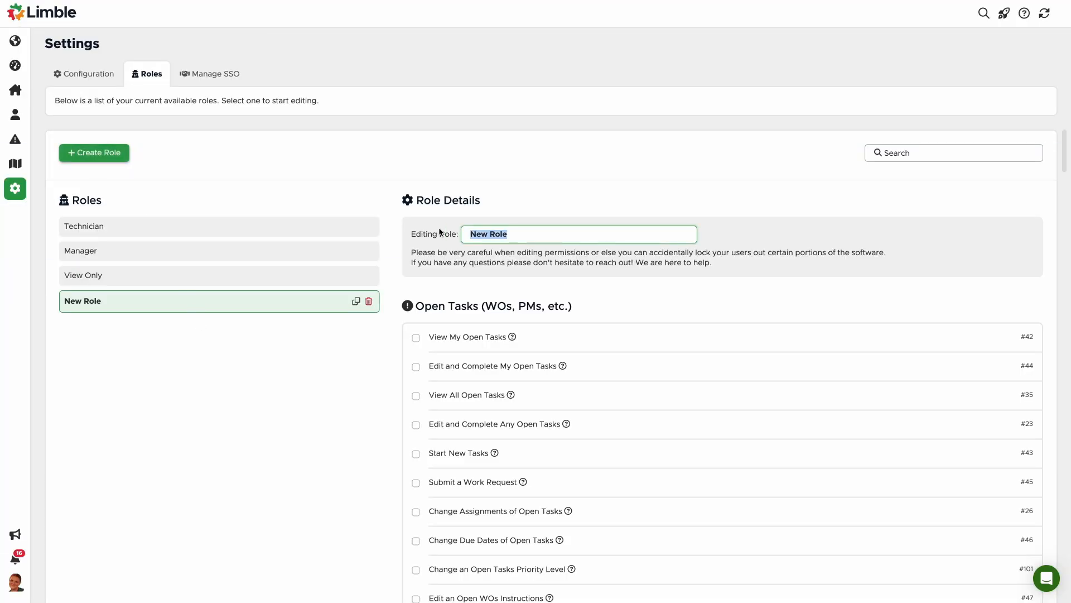
type("Purchasing")
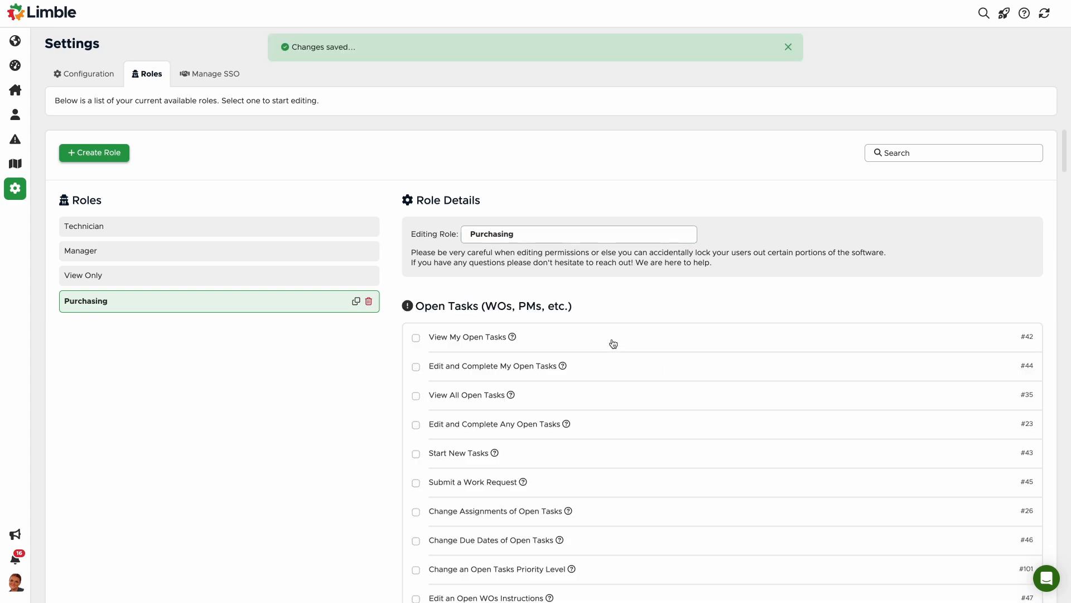
scroll("down", 3)
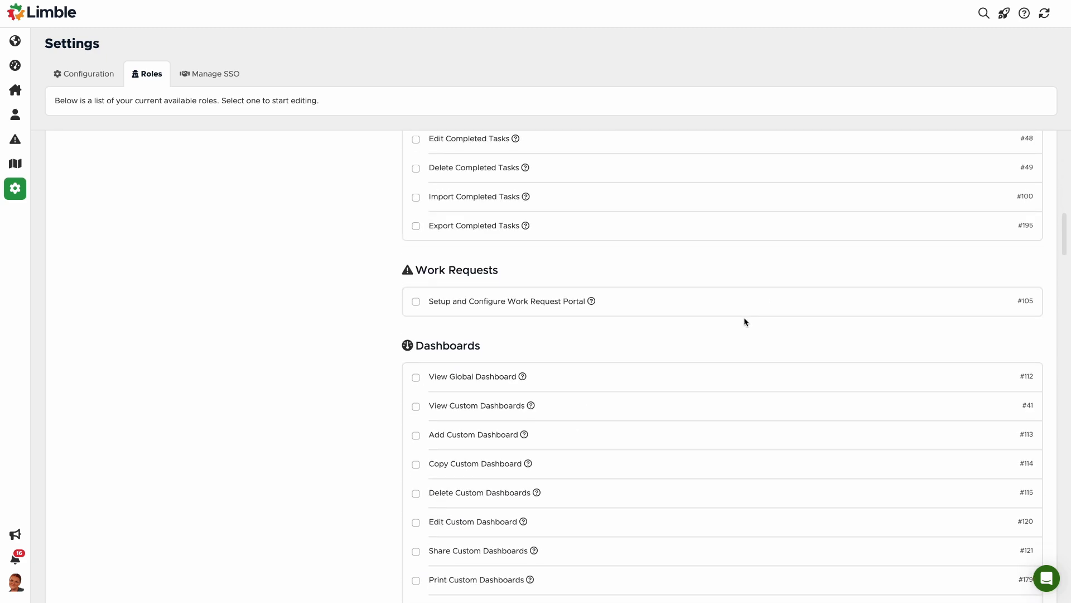
scroll("down", 3)
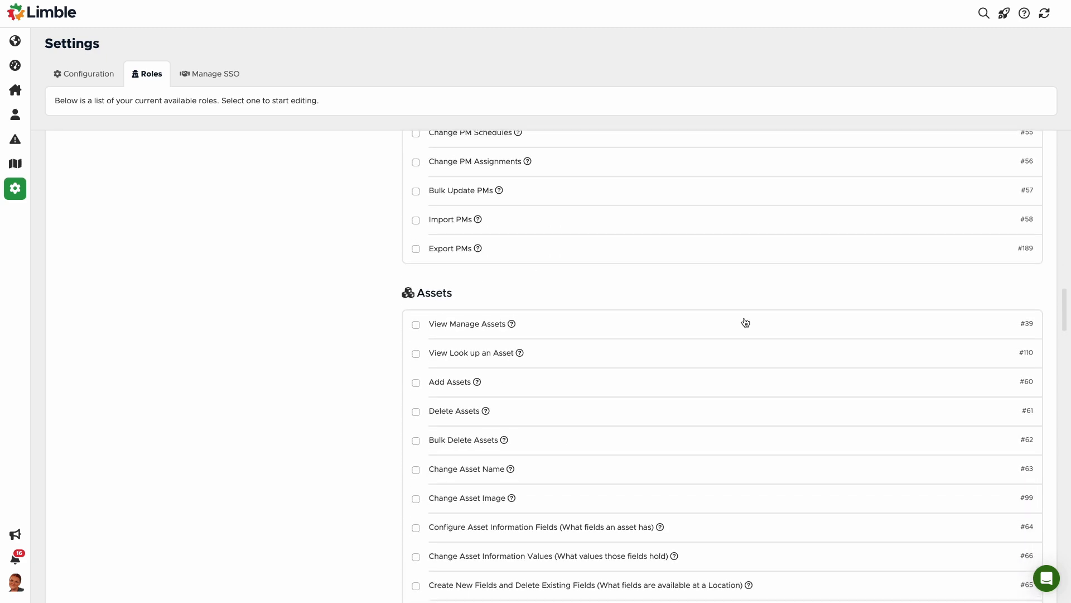
scroll("down", 3)
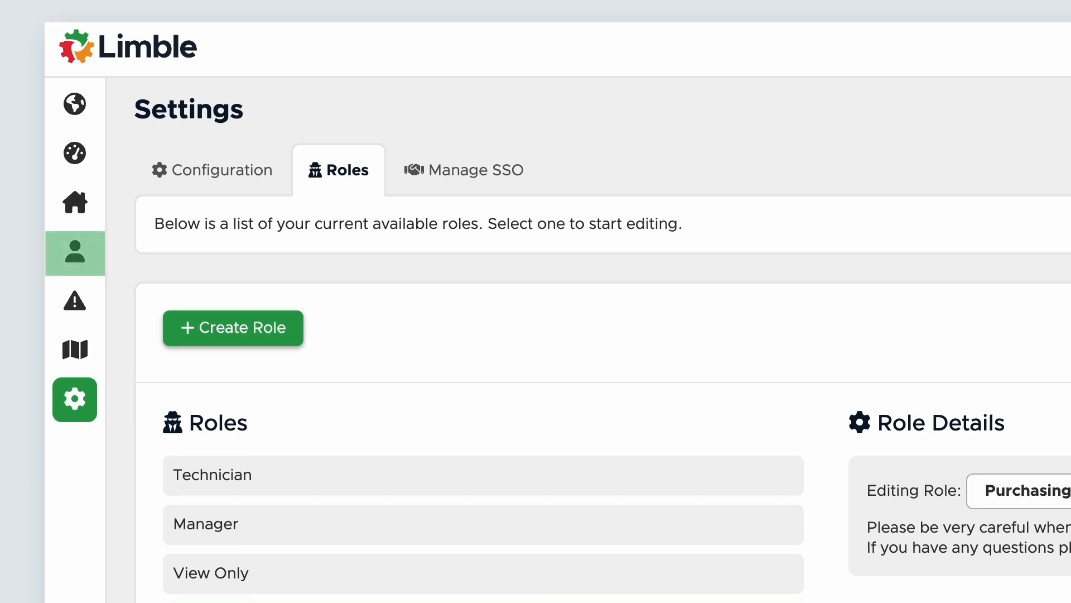
- Go to Manage Users to see all six users with their roles and locations
left_click(74, 253)
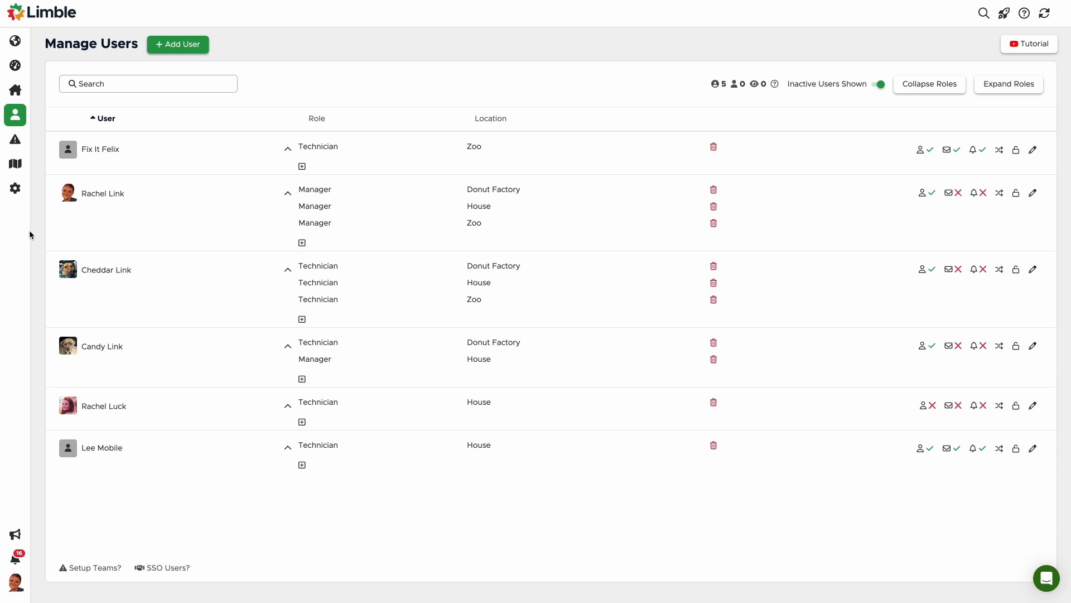
mouse_move(50, 246)
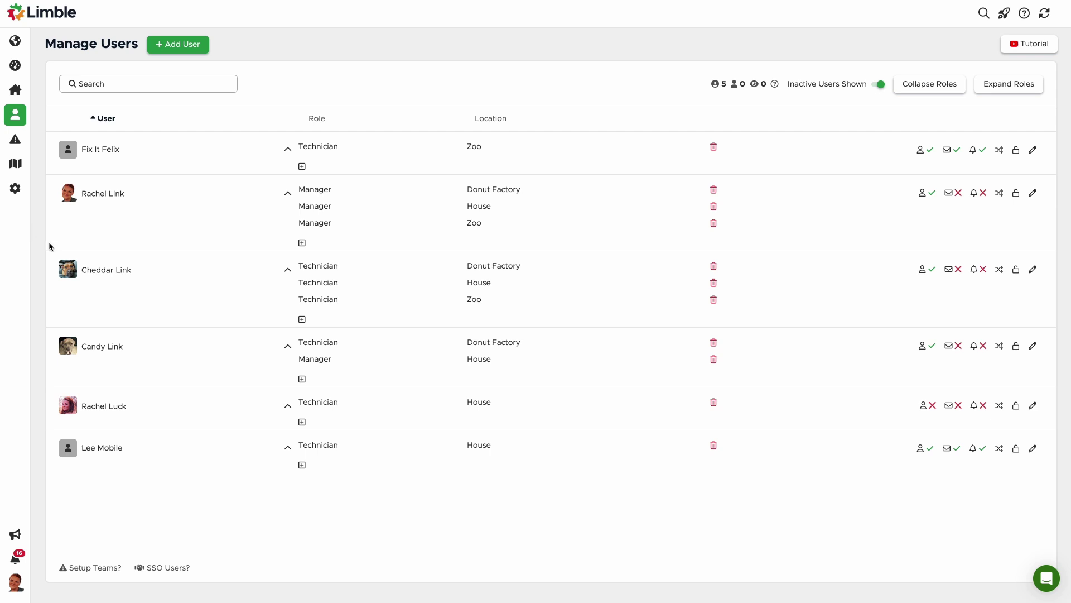
mouse_move(301, 319)
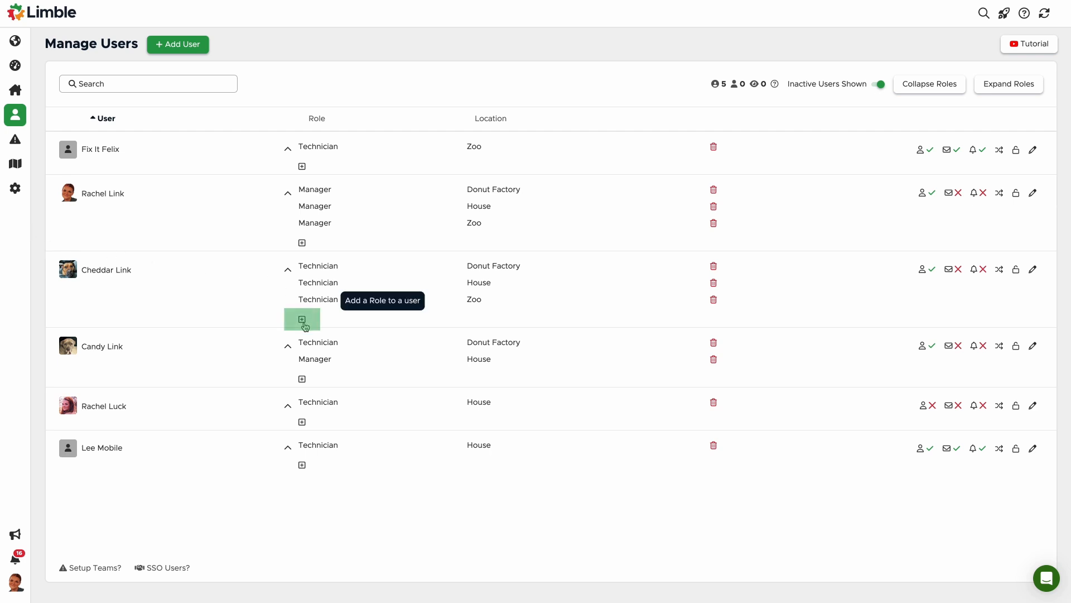
- Add the Purchasing role at Zoo to Cheddar Link
left_click(301, 319)
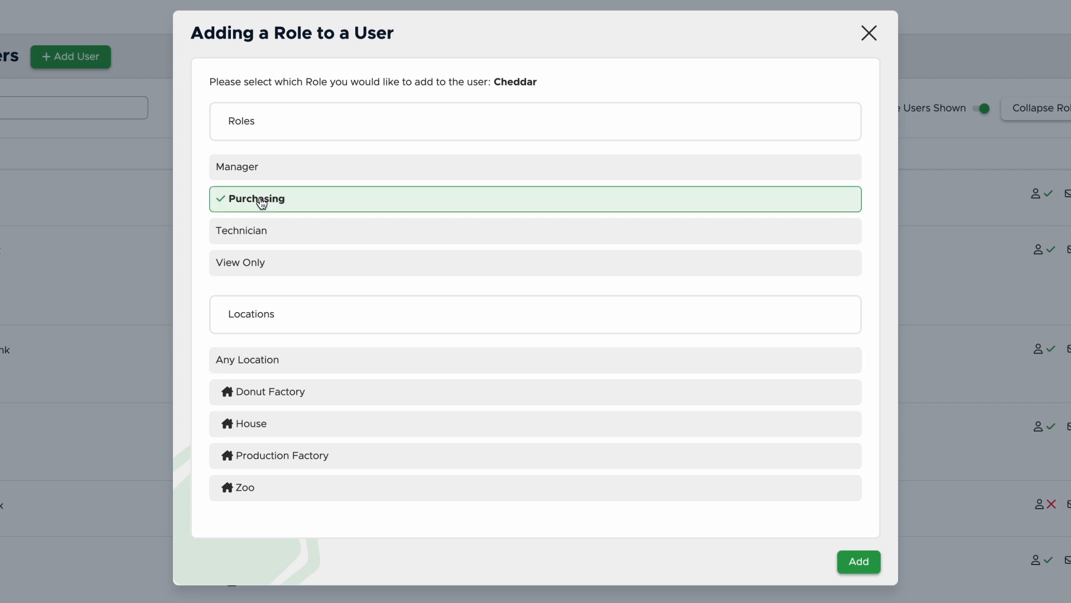
mouse_move(356, 501)
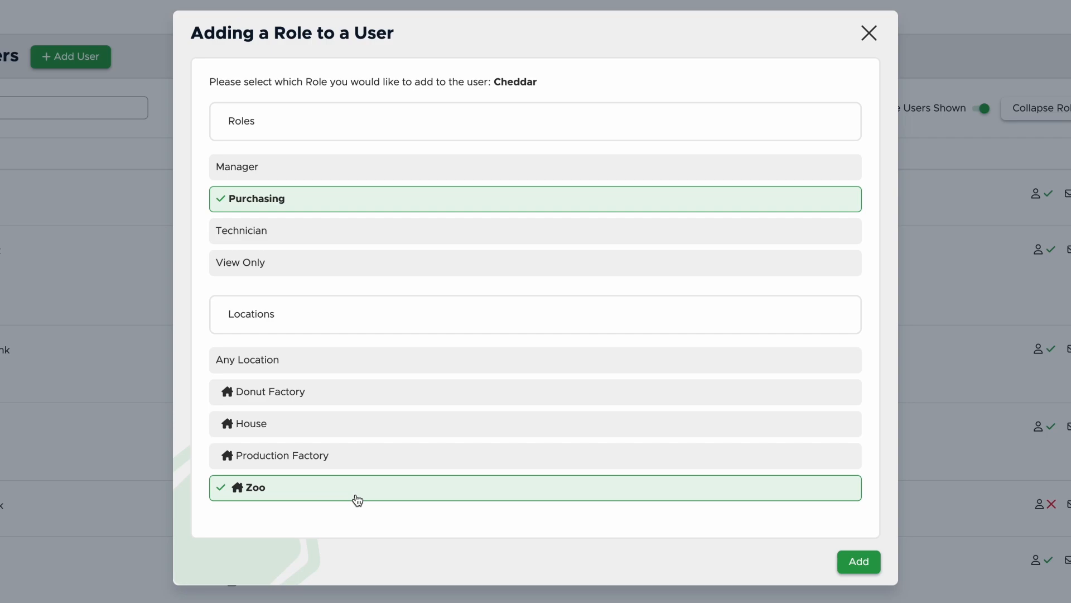
left_click(858, 561)
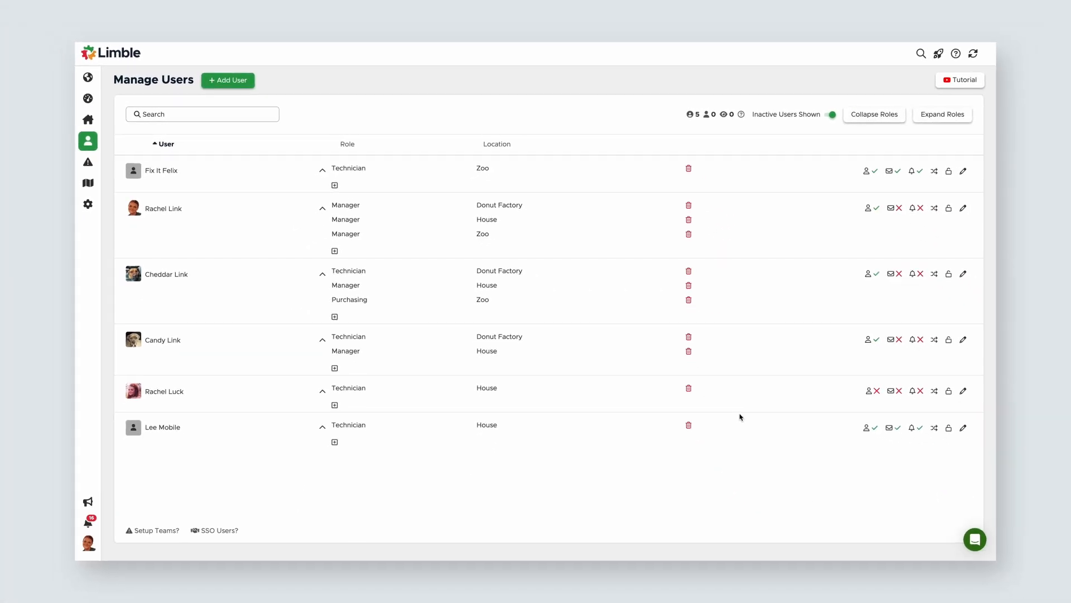
mouse_move(688, 301)
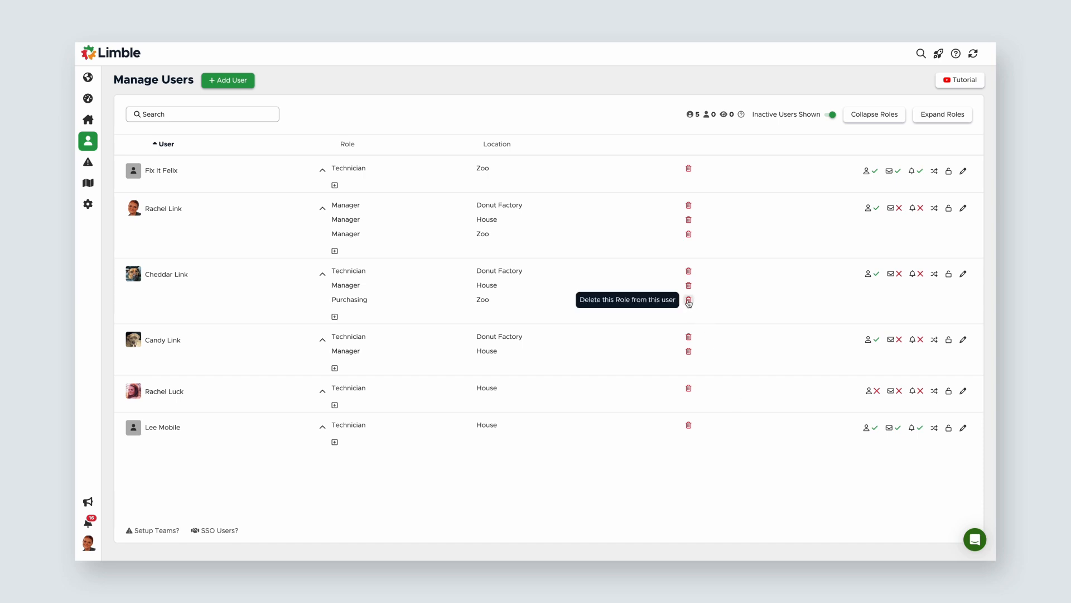
- Expand the Zoo location and go to its Teams page
left_click(688, 301)
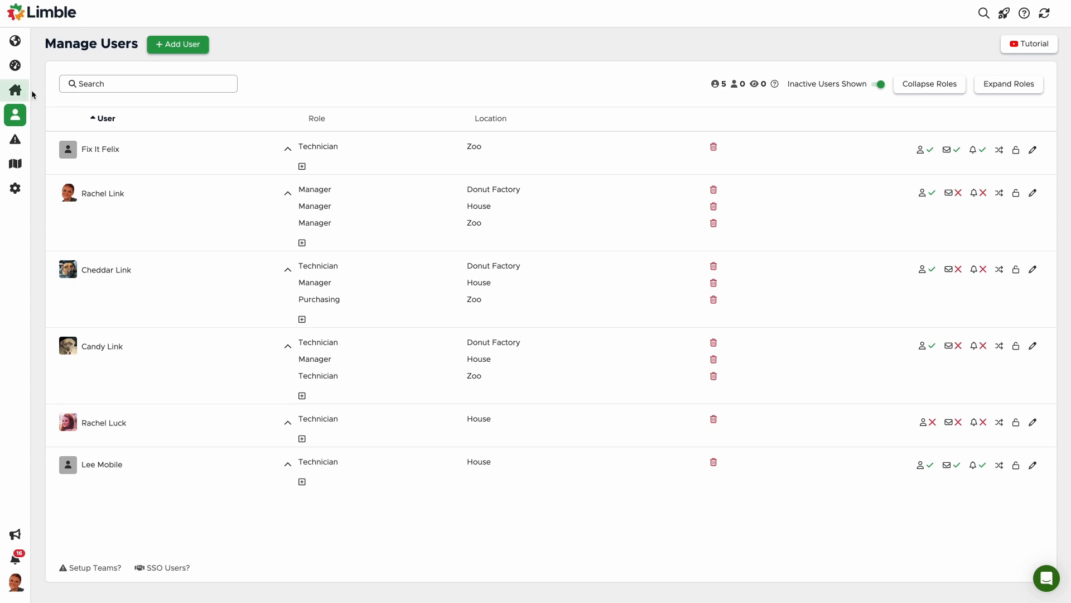
left_click(15, 90)
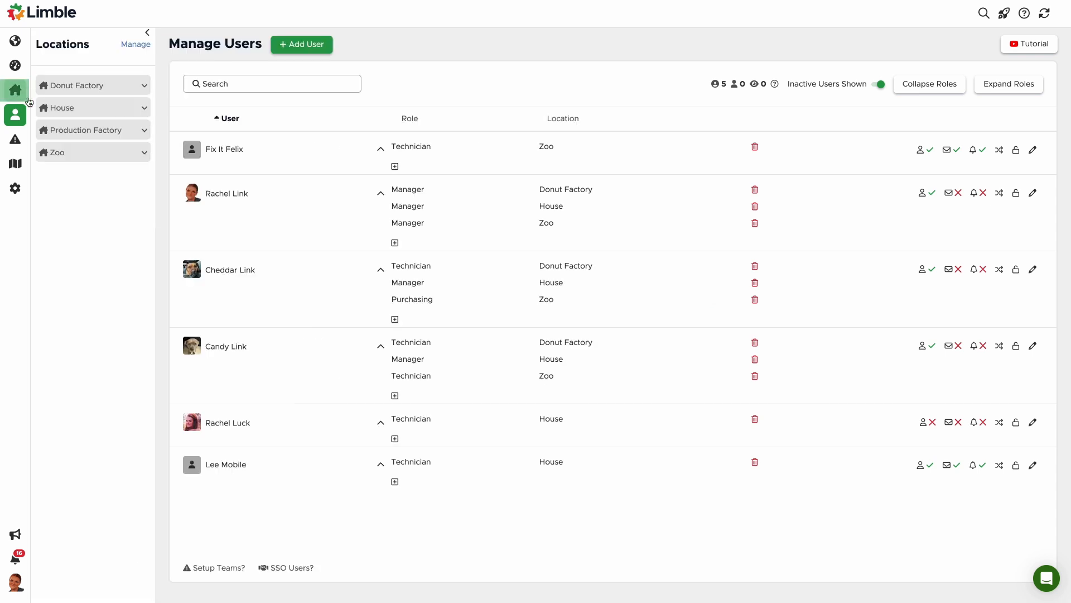
left_click(93, 151)
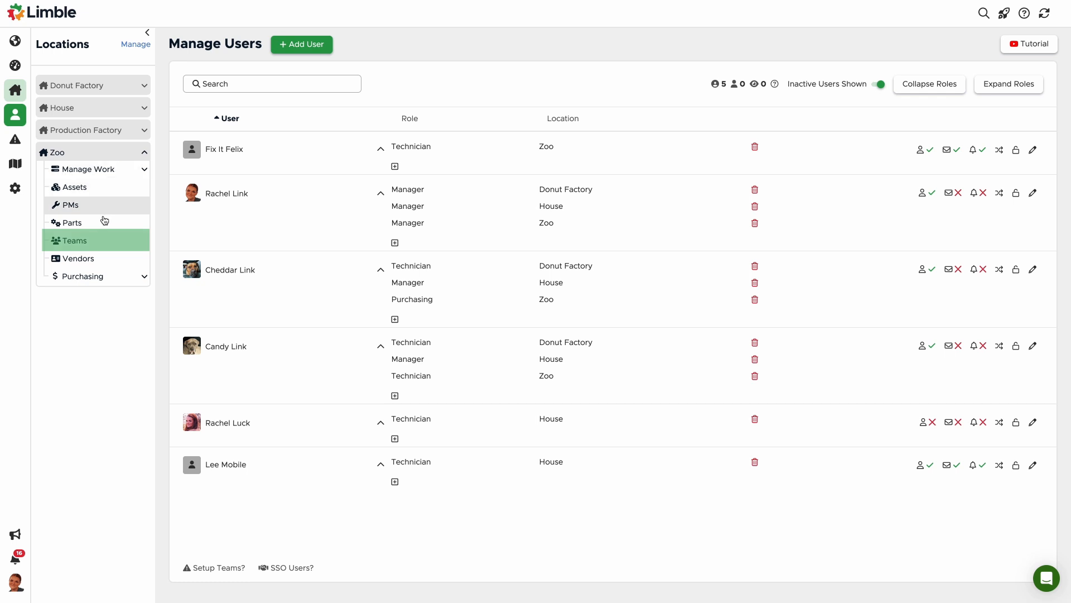
left_click(75, 241)
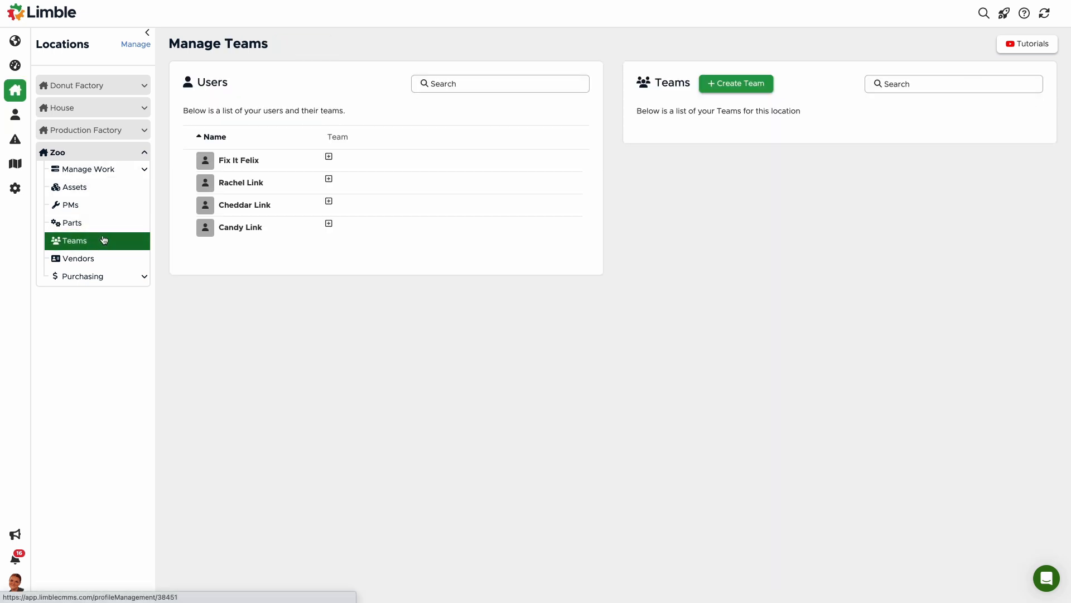
mouse_move(729, 89)
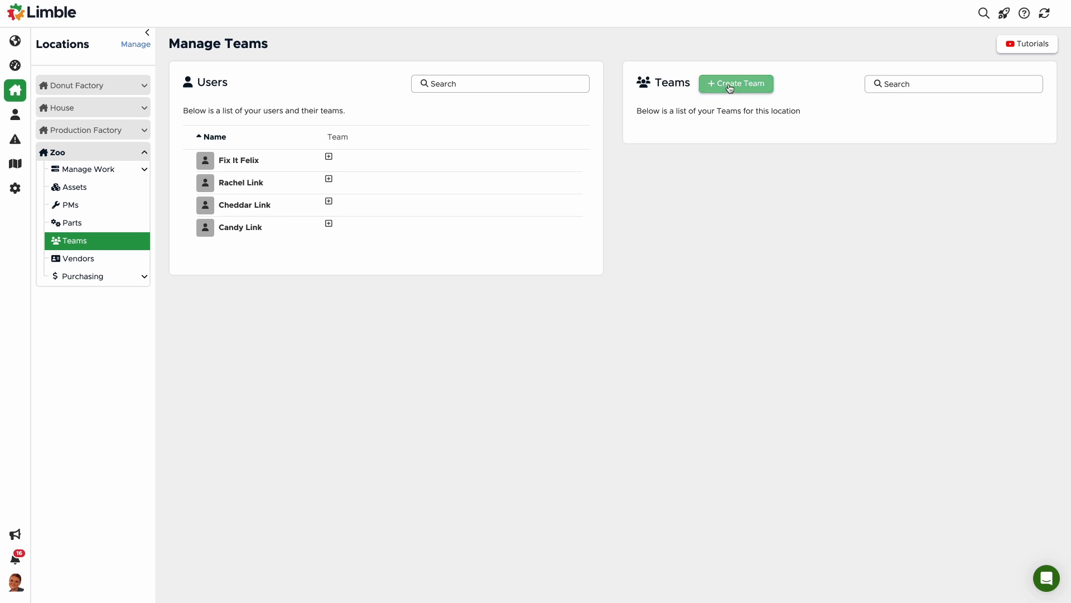
- Create a new Zoo team and name it 'Morning Shift Electricians'
left_click(736, 84)
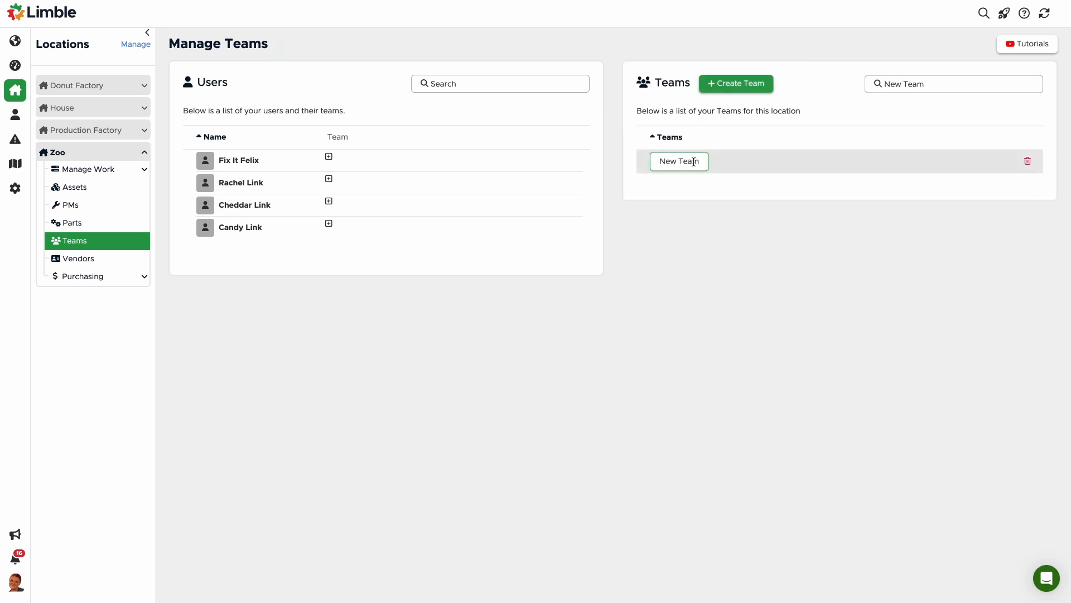
type("M")
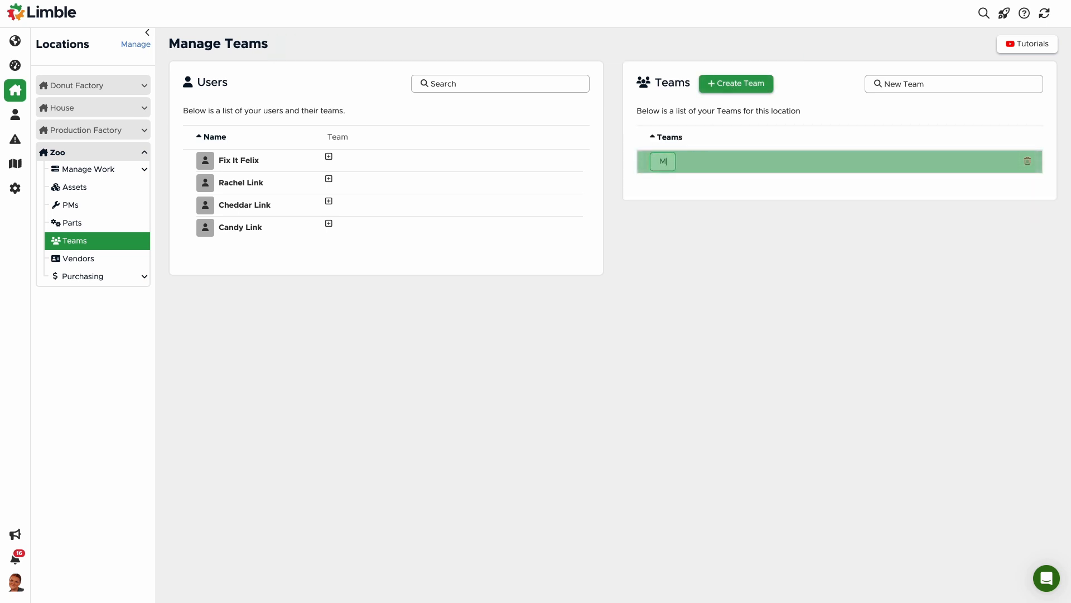
type("orning Shift Electr")
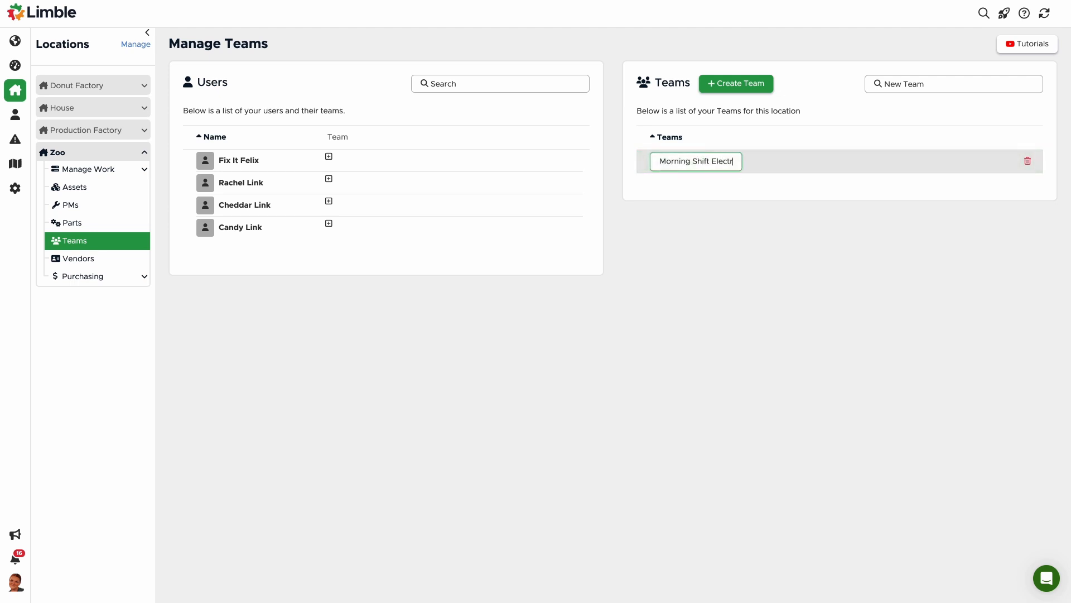
type("icians")
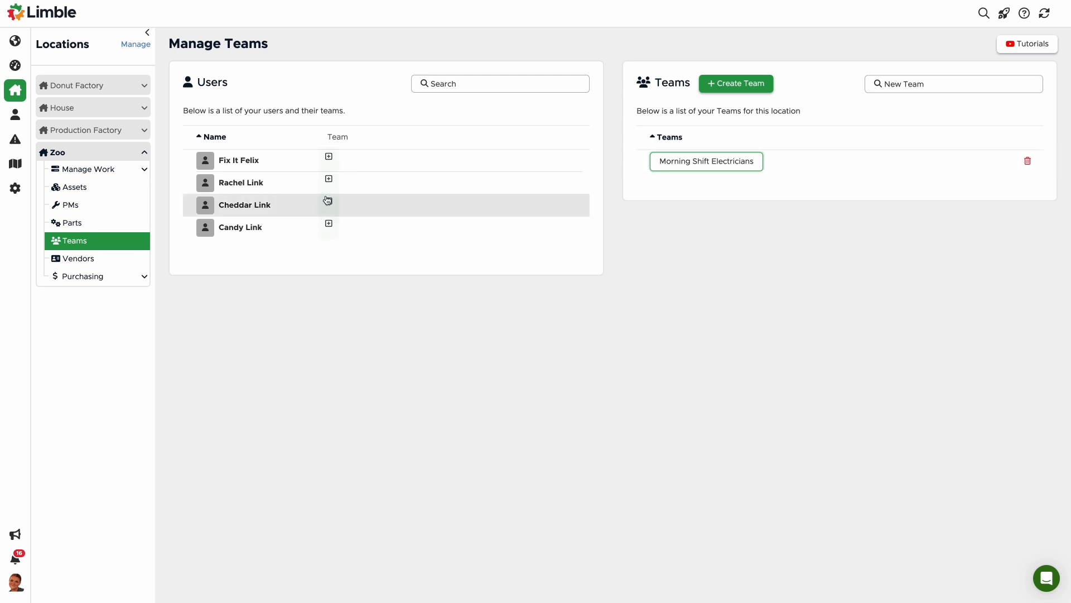
- Assign Cheddar Link to the Morning Shift Electricians team
left_click(328, 201)
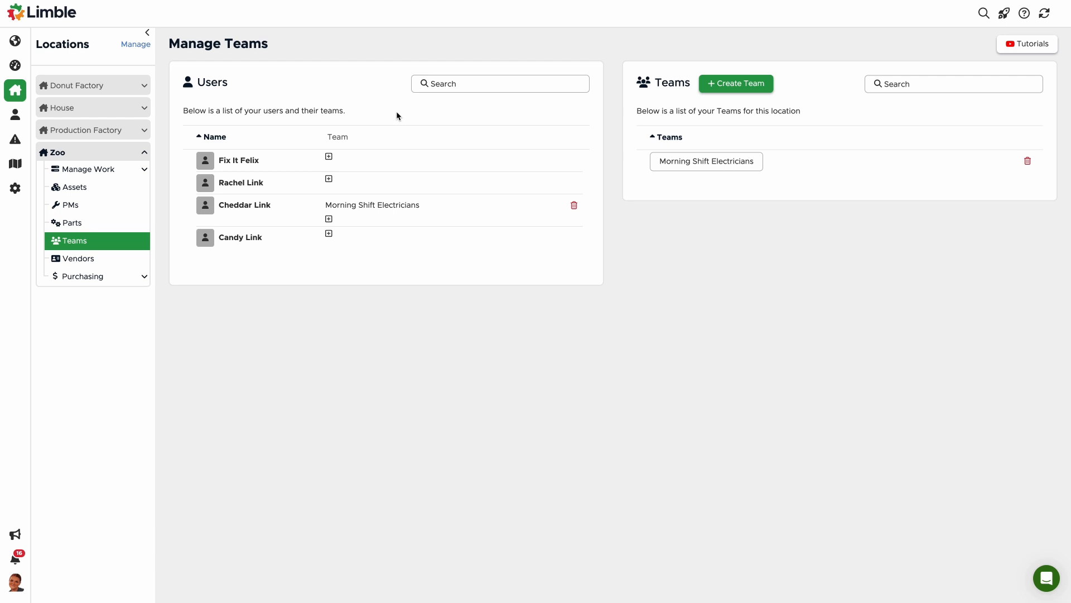
mouse_move(573, 205)
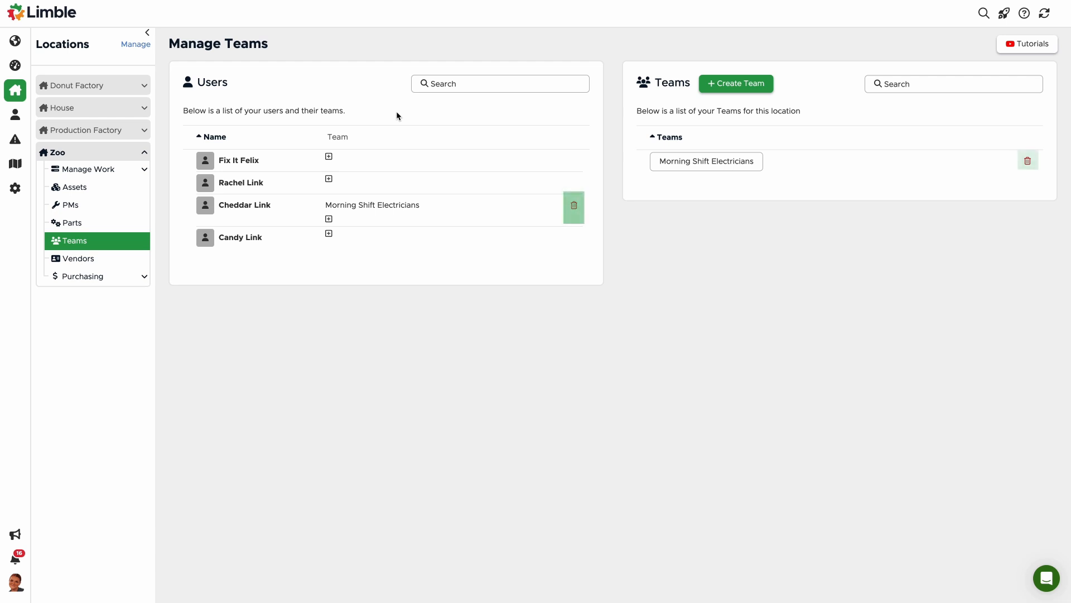